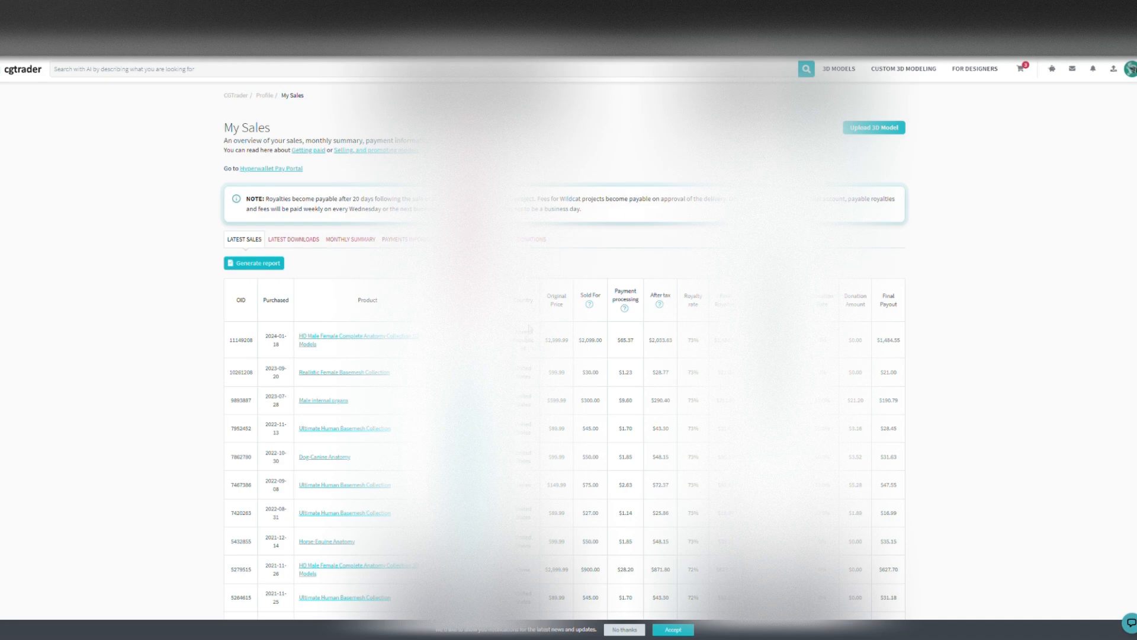
{"action": "mouse_move", "coordinate": [210, 283]}
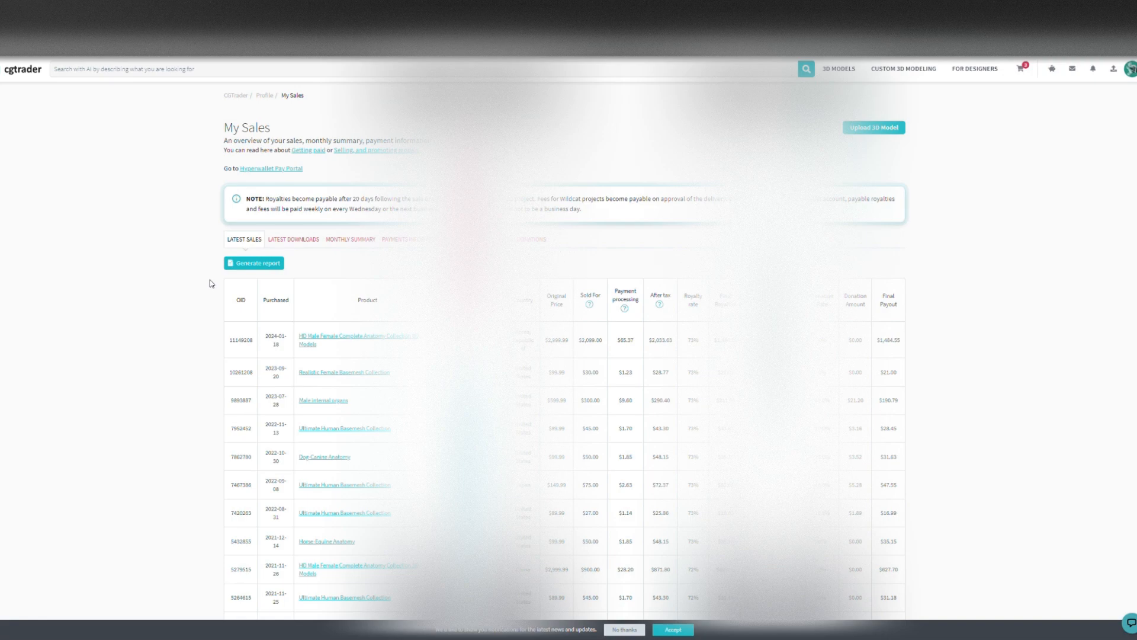
{"action": "mouse_move", "coordinate": [220, 278]}
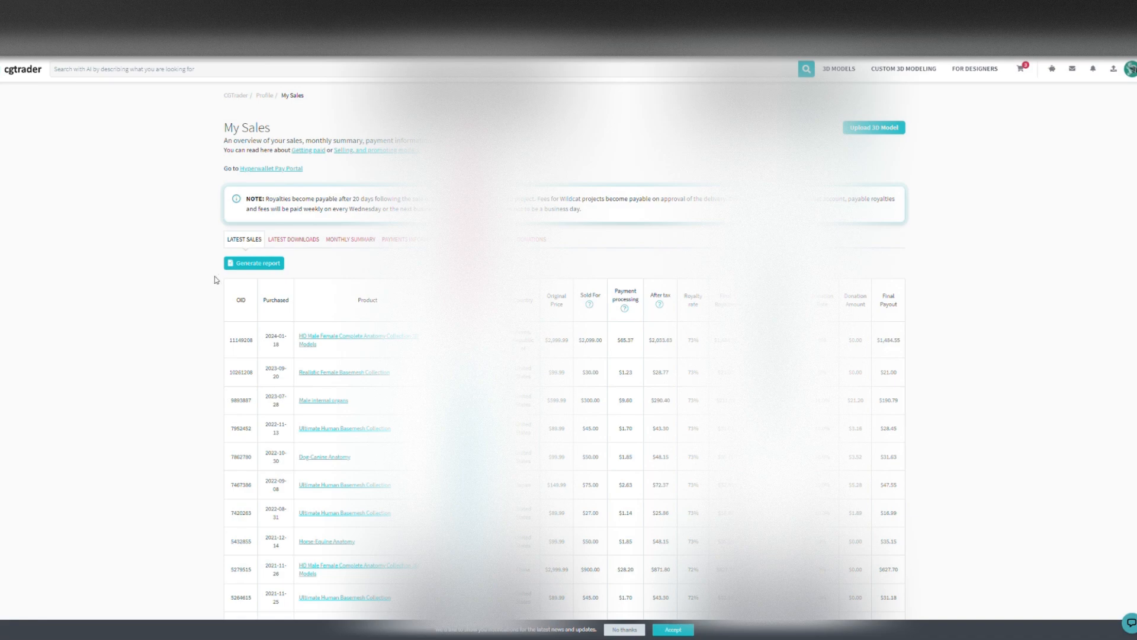
{"action": "mouse_move", "coordinate": [214, 250]}
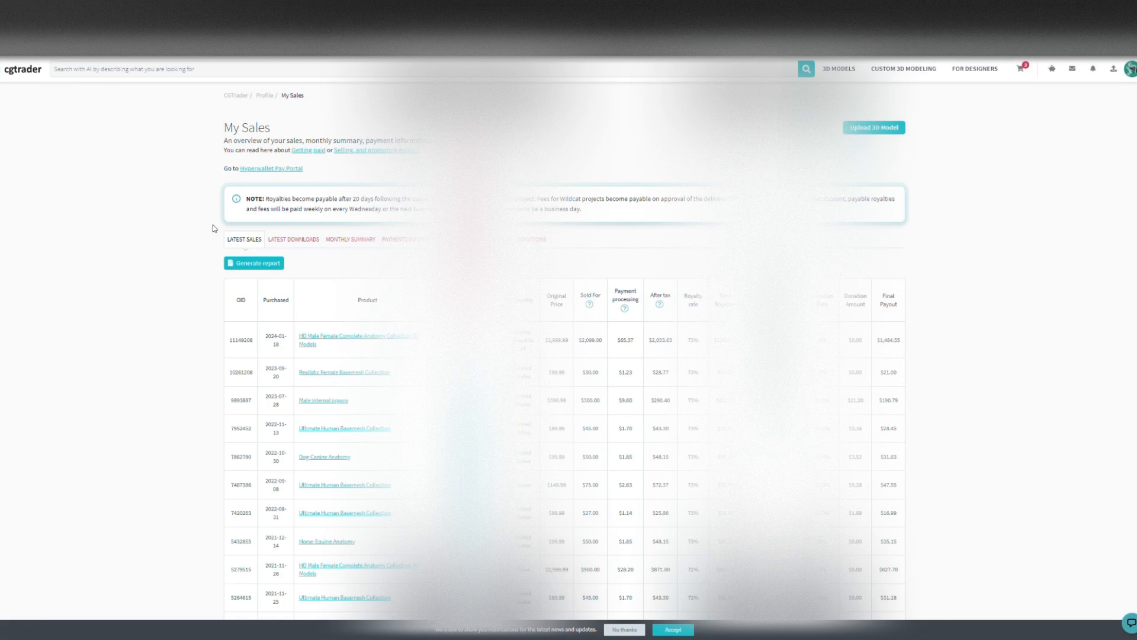
{"action": "mouse_move", "coordinate": [202, 236]}
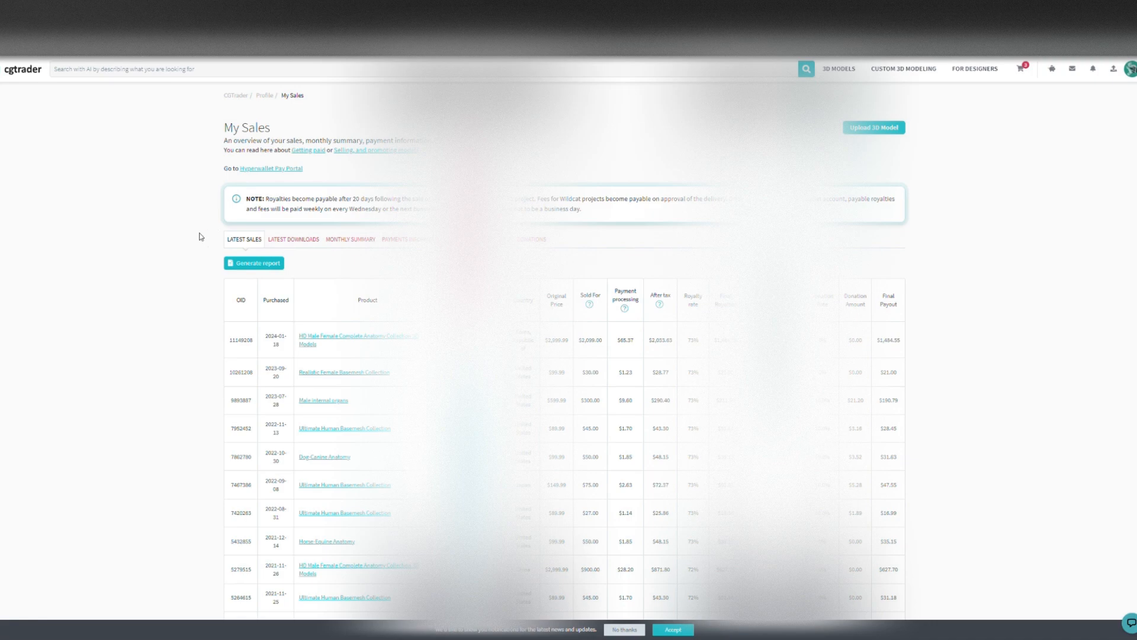
{"action": "mouse_move", "coordinate": [125, 414]}
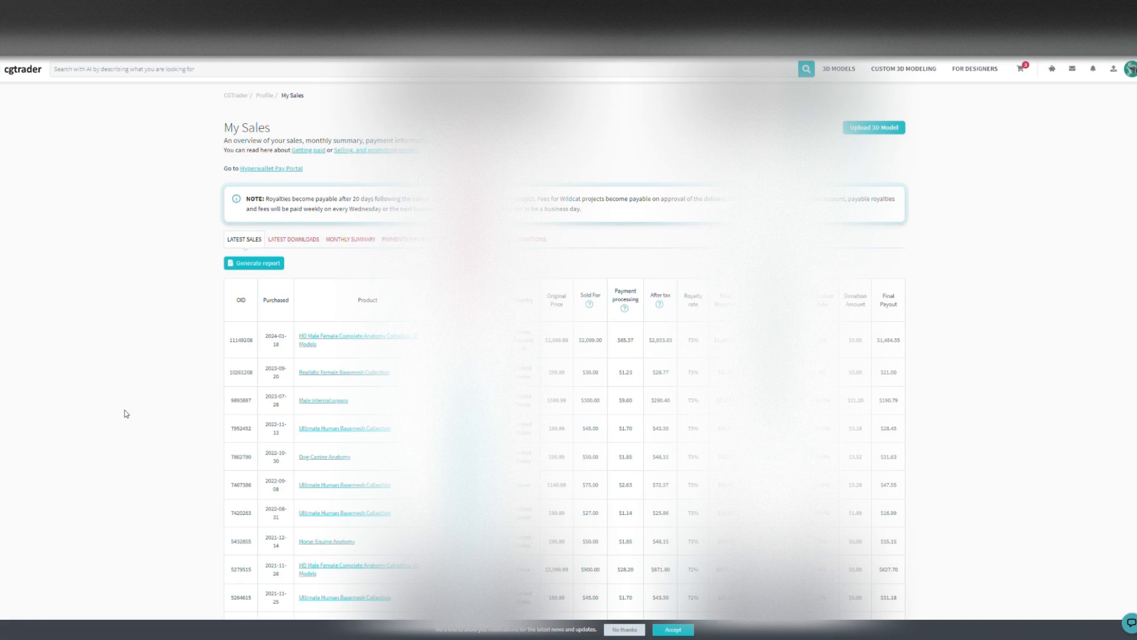
{"action": "mouse_move", "coordinate": [126, 396]}
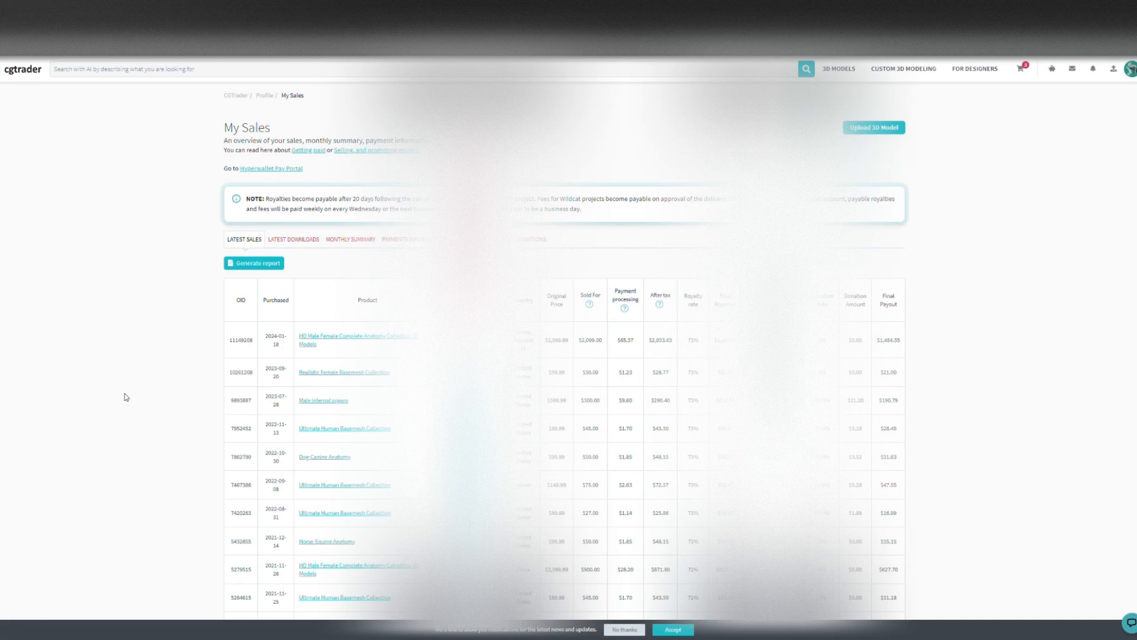
{"action": "mouse_move", "coordinate": [582, 337]}
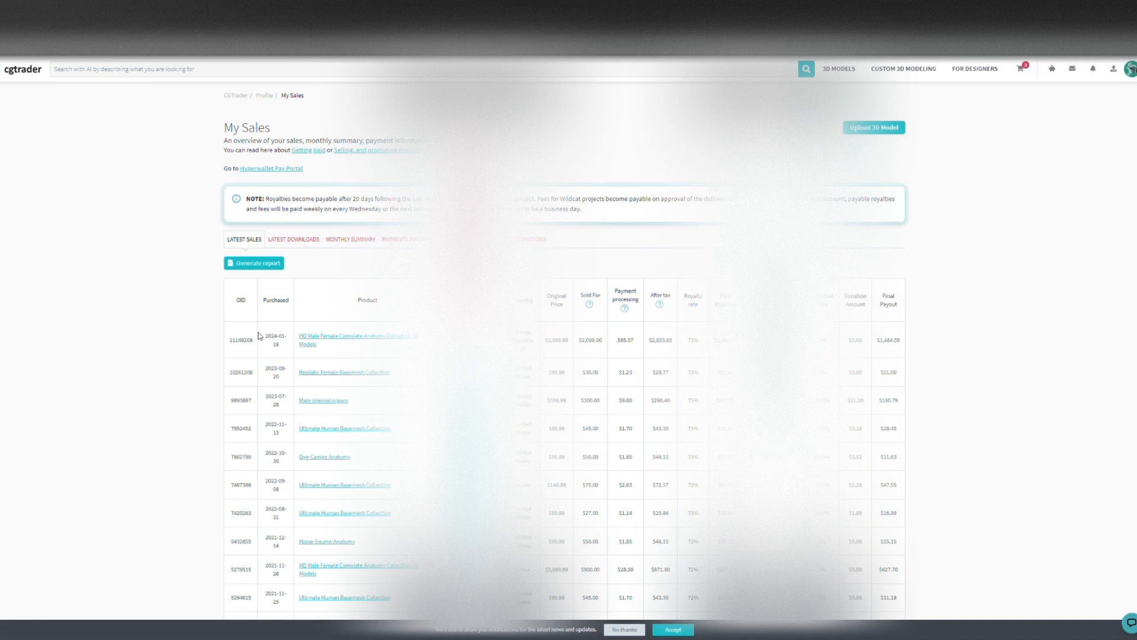
{"action": "mouse_move", "coordinate": [281, 351]}
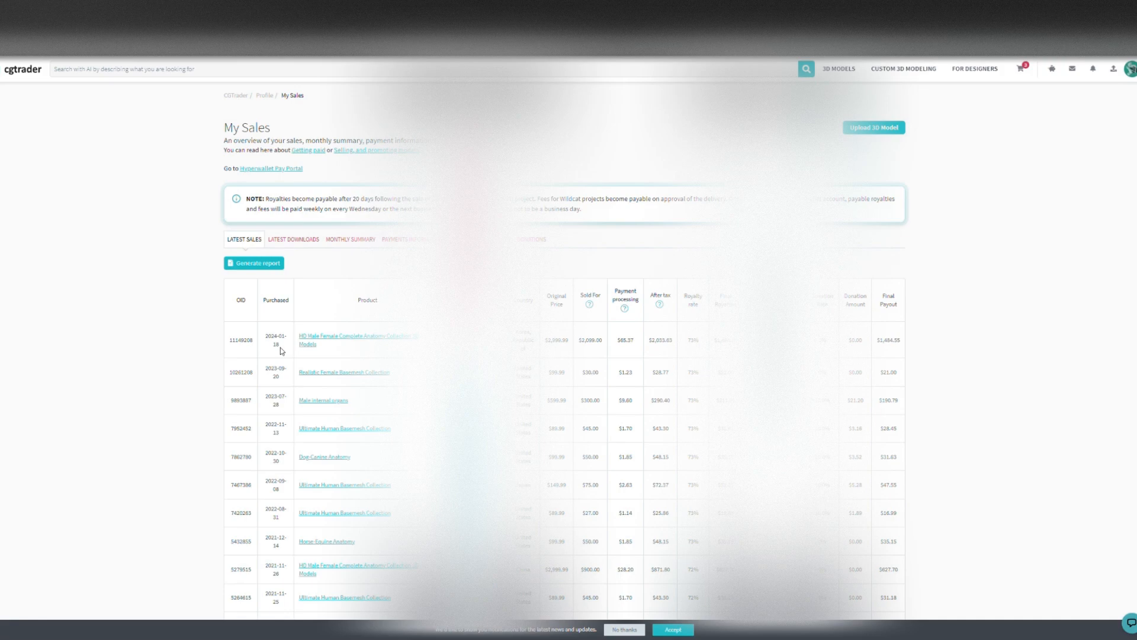
Highlight entries in the Latest Sales table on the My Sales page.
{"action": "double_click", "coordinate": [275, 337]}
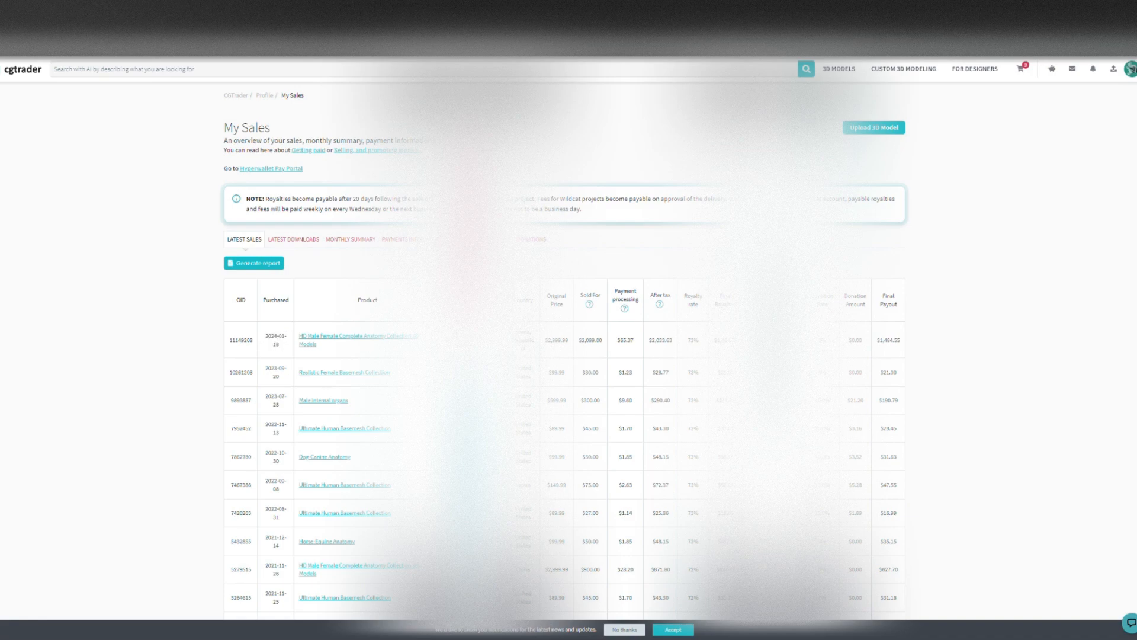
{"action": "mouse_move", "coordinate": [259, 205]}
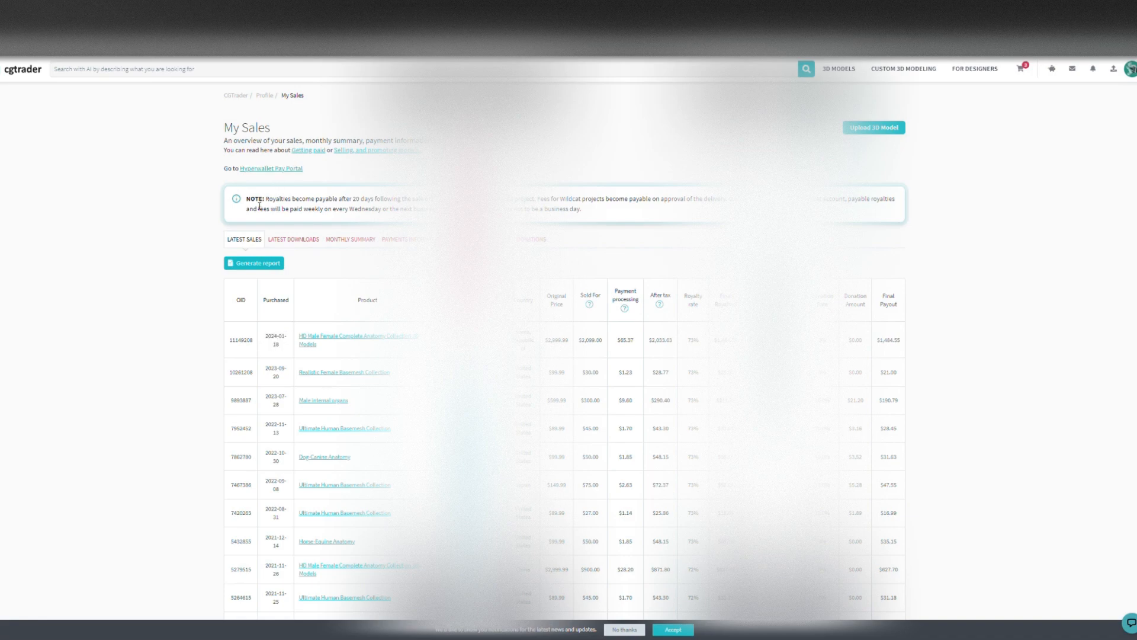
{"action": "mouse_move", "coordinate": [253, 359]}
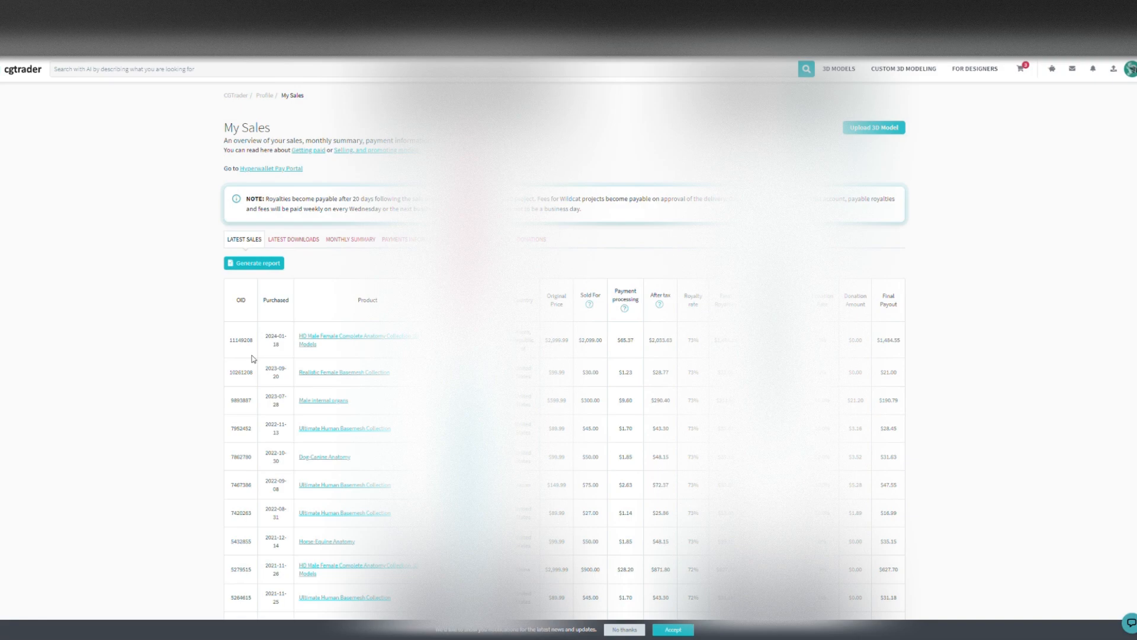
{"action": "mouse_move", "coordinate": [226, 334]}
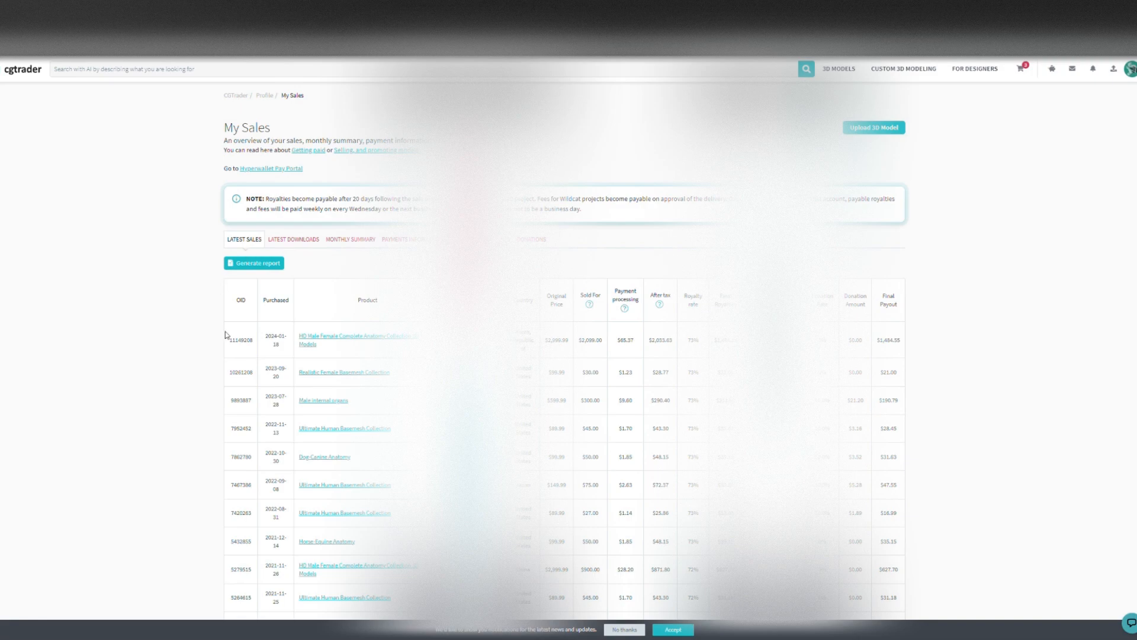
{"action": "mouse_move", "coordinate": [293, 240]}
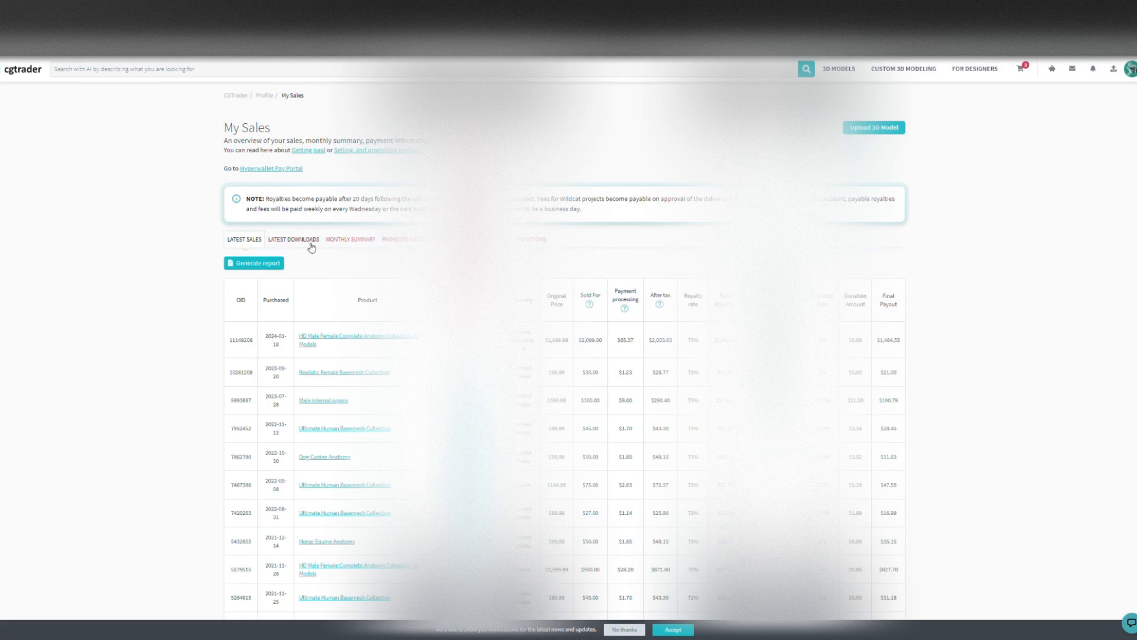
{"action": "mouse_move", "coordinate": [276, 292]}
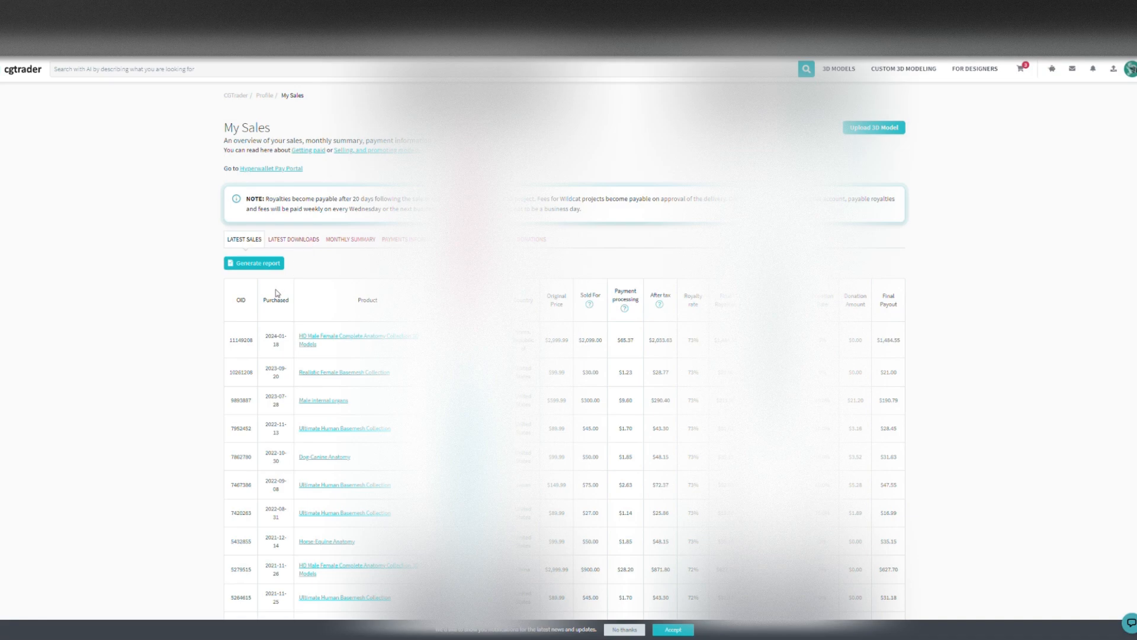
{"action": "mouse_move", "coordinate": [319, 341]}
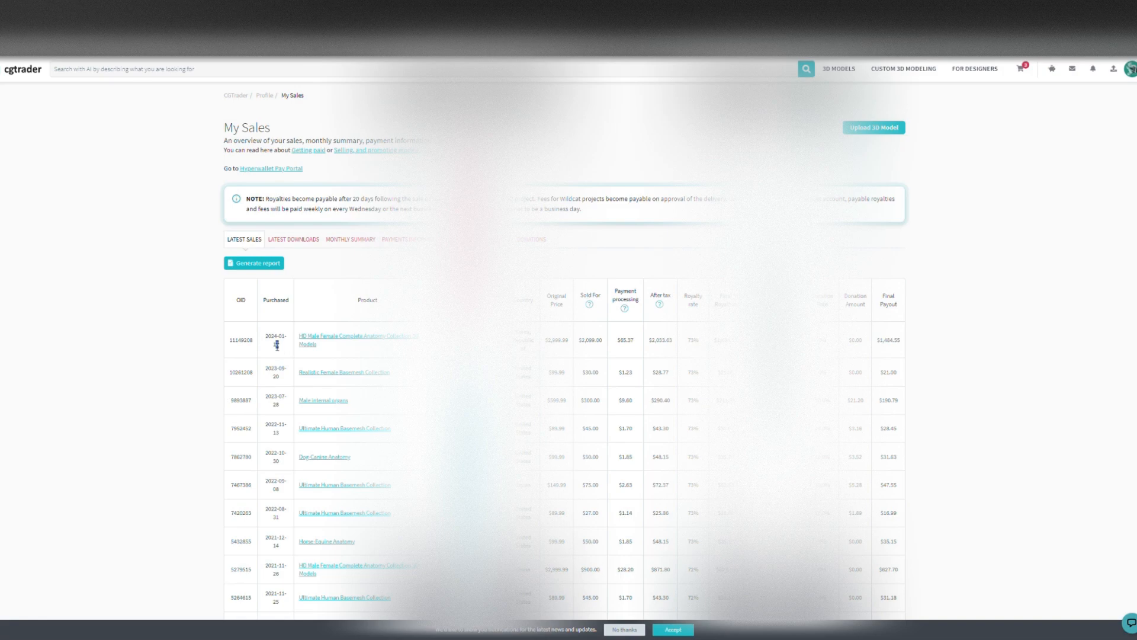
{"action": "double_click", "coordinate": [275, 335]}
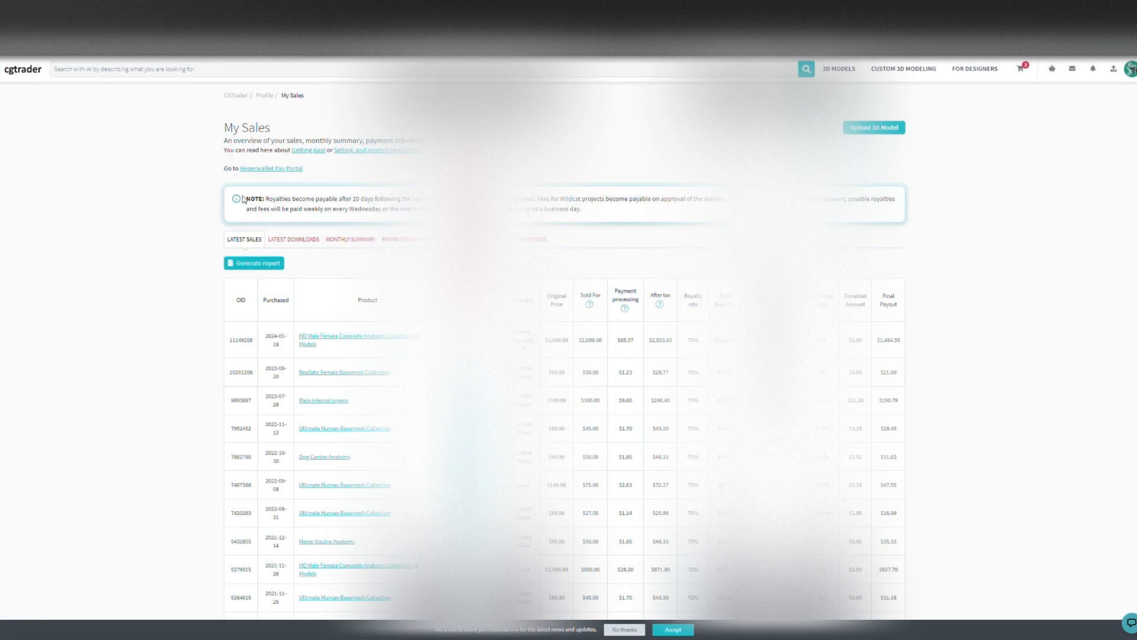
{"action": "mouse_move", "coordinate": [277, 360]}
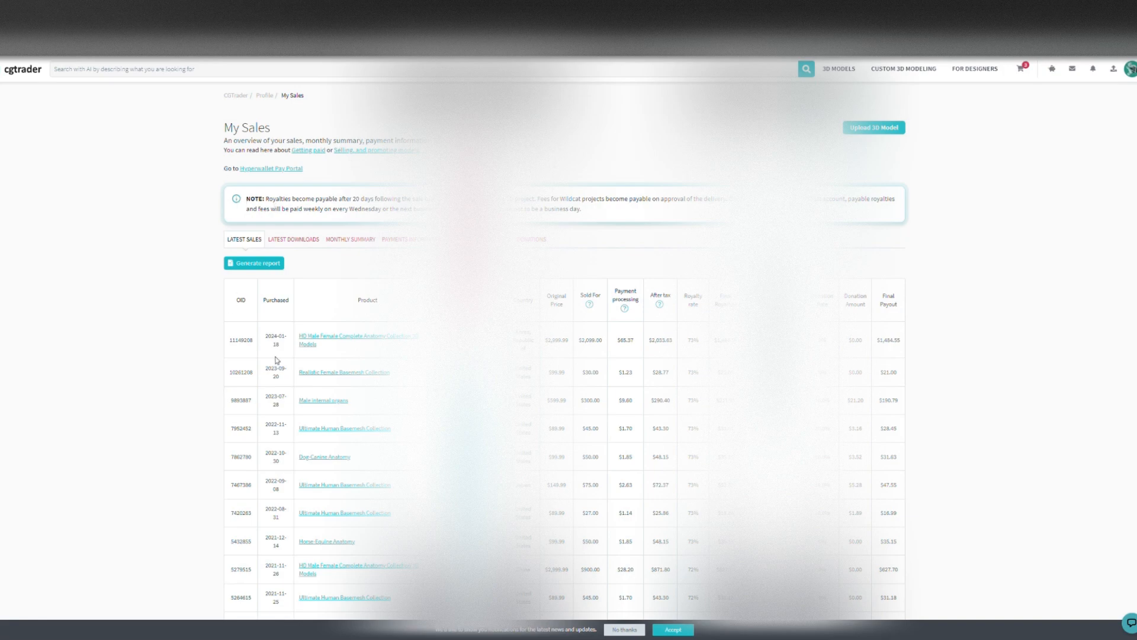
{"action": "double_click", "coordinate": [275, 336]}
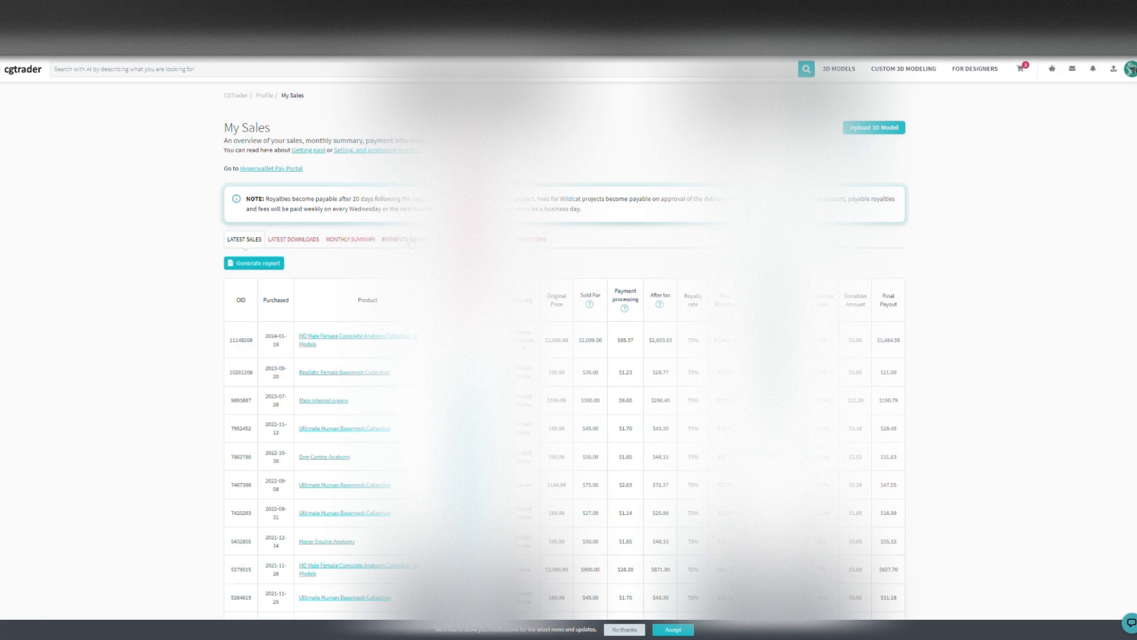
Show the payouts history and highlight the 2024-02-14 Hyperwallet payout of $1,484.55.
{"action": "left_click", "coordinate": [408, 239]}
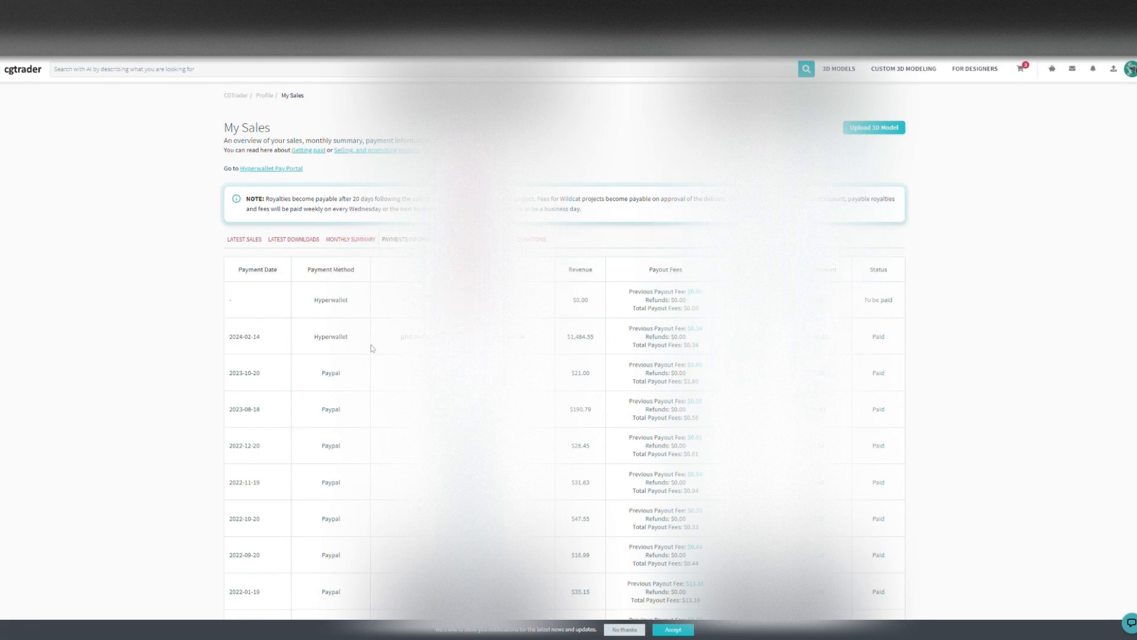
{"action": "mouse_move", "coordinate": [538, 349]}
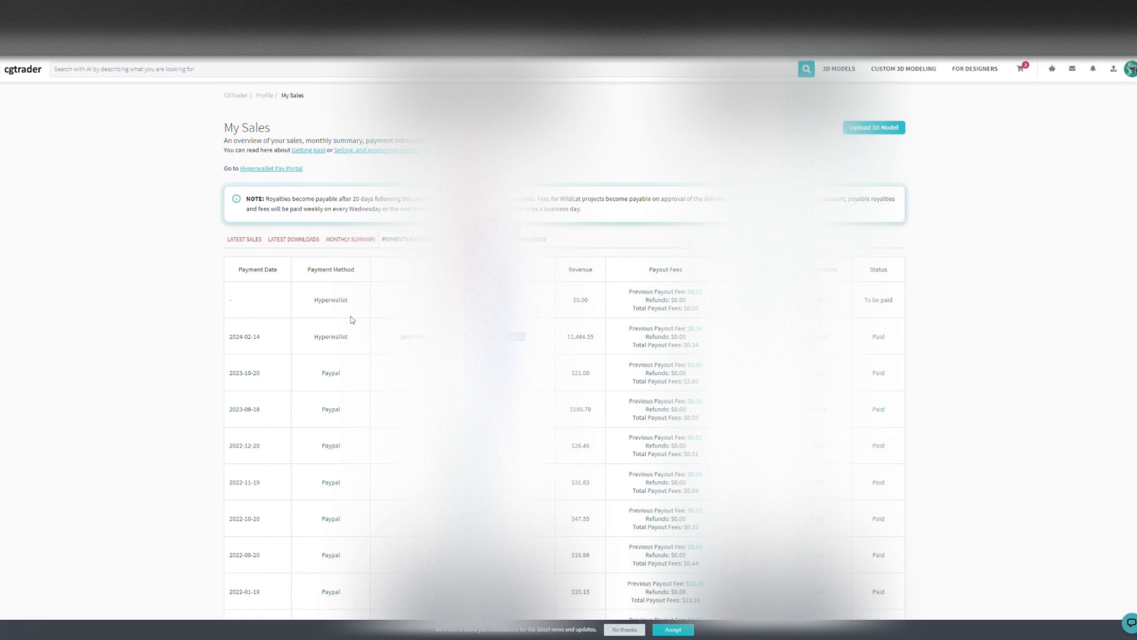
{"action": "mouse_move", "coordinate": [413, 353]}
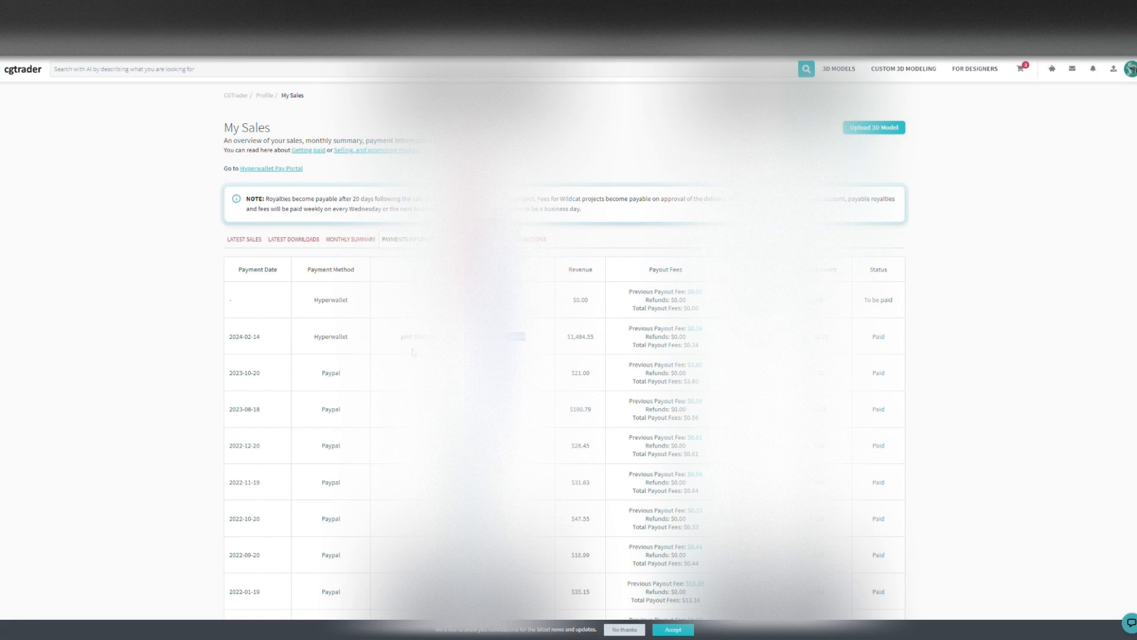
{"action": "double_click", "coordinate": [330, 337]}
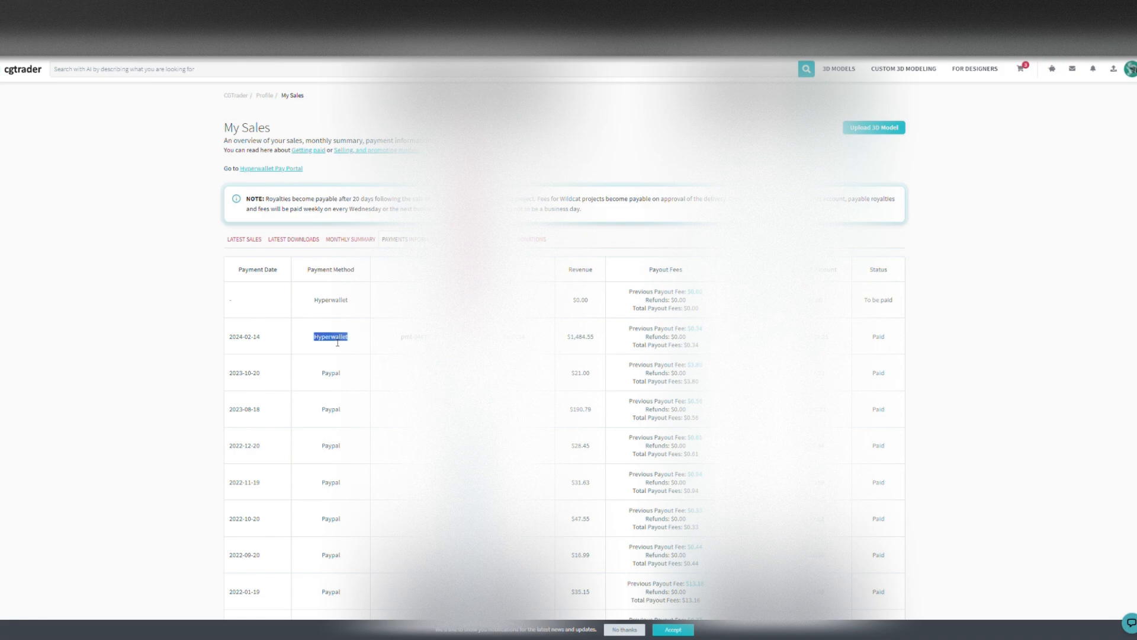
{"action": "mouse_move", "coordinate": [624, 338]}
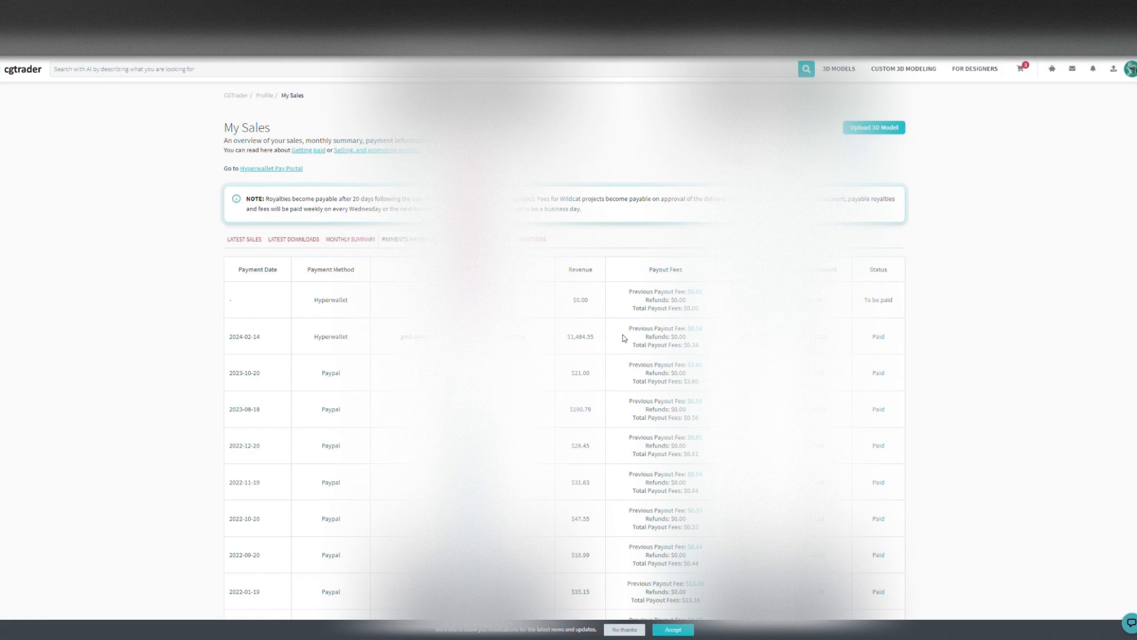
{"action": "mouse_move", "coordinate": [684, 327]}
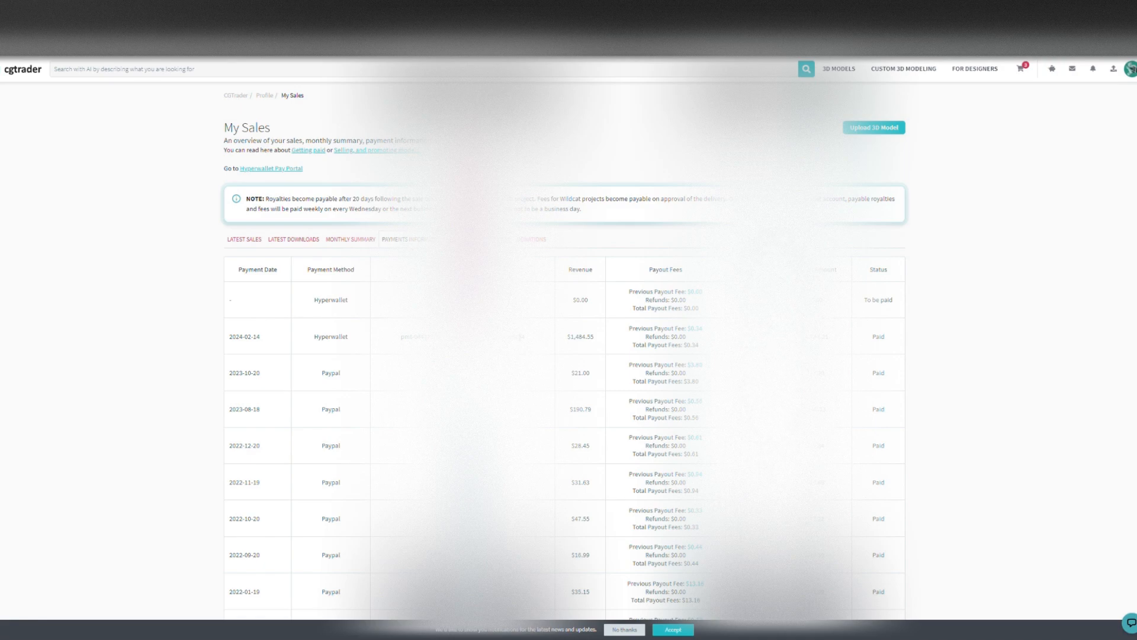
{"action": "double_click", "coordinate": [579, 336]}
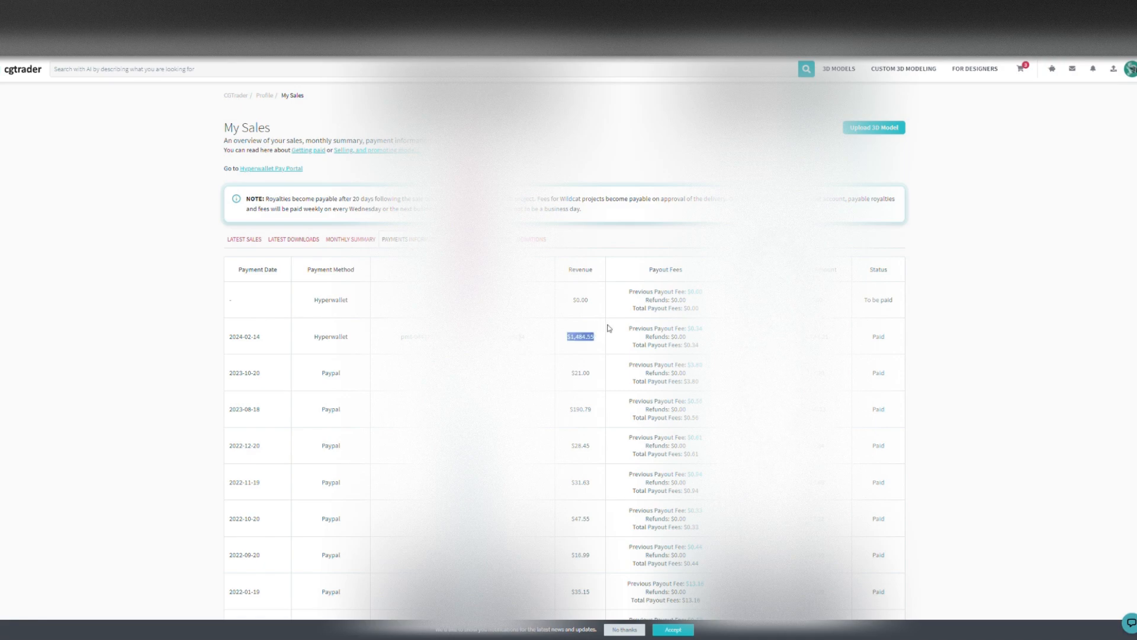
{"action": "mouse_move", "coordinate": [342, 307]}
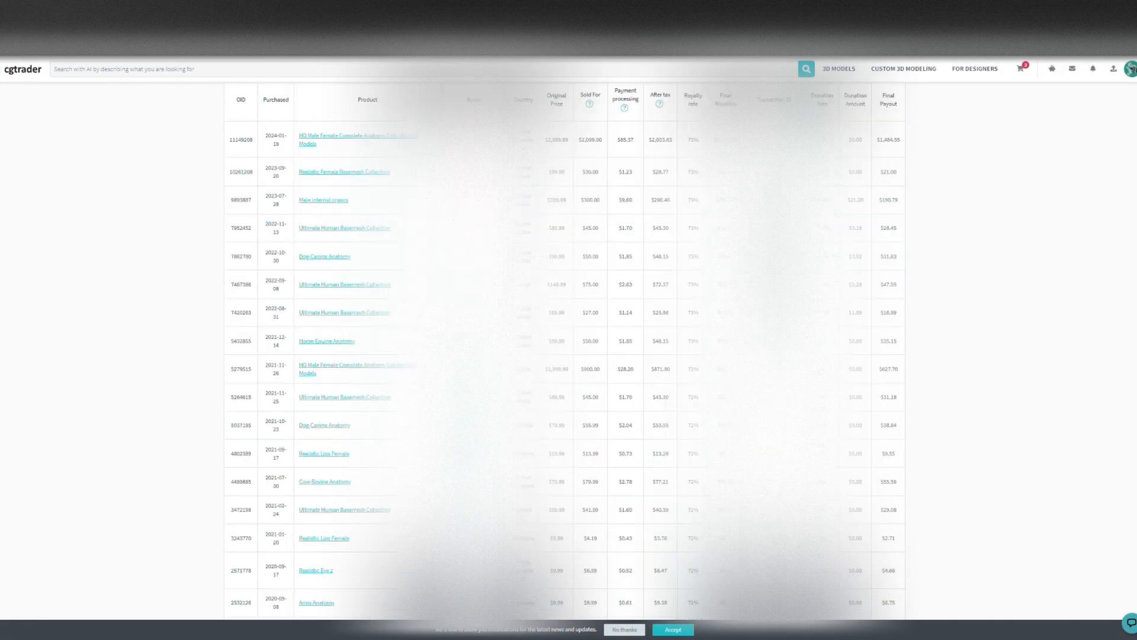
Scroll back up to the latest sales table with prices, processing fees and payouts.
{"action": "scroll", "scroll_direction": "up", "scroll_amount": 3}
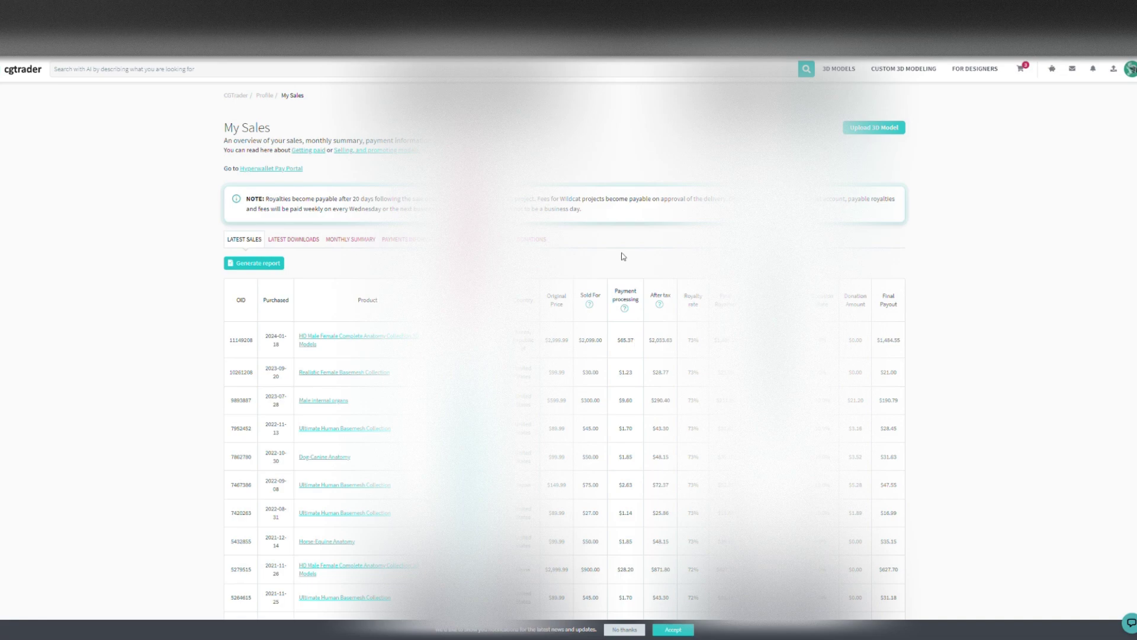
{"action": "mouse_move", "coordinate": [627, 335]}
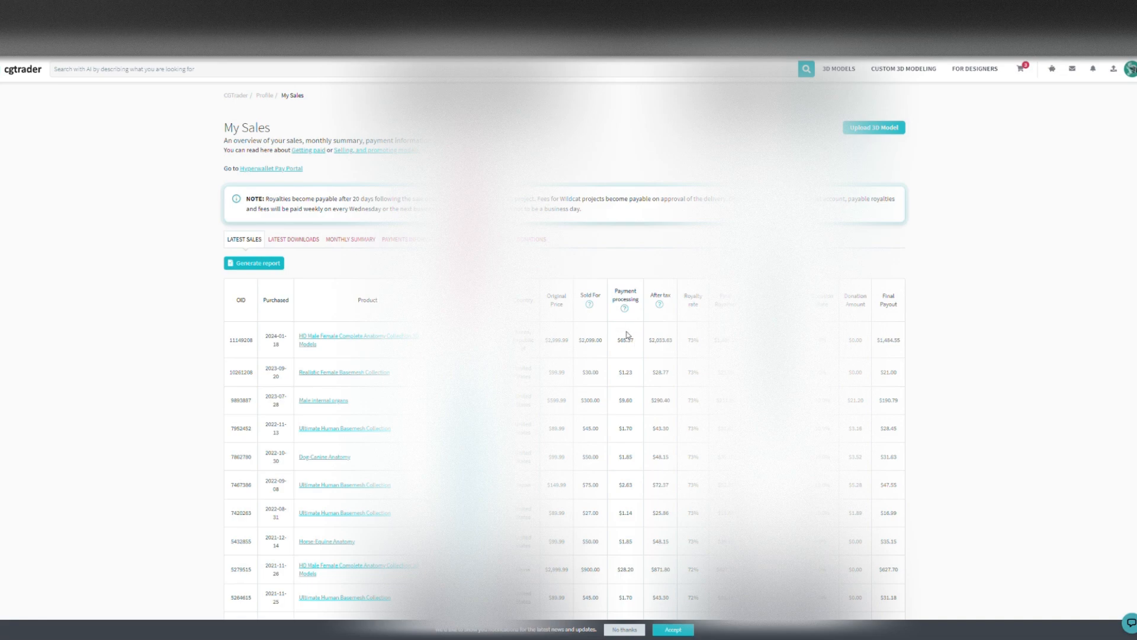
{"action": "double_click", "coordinate": [624, 340]}
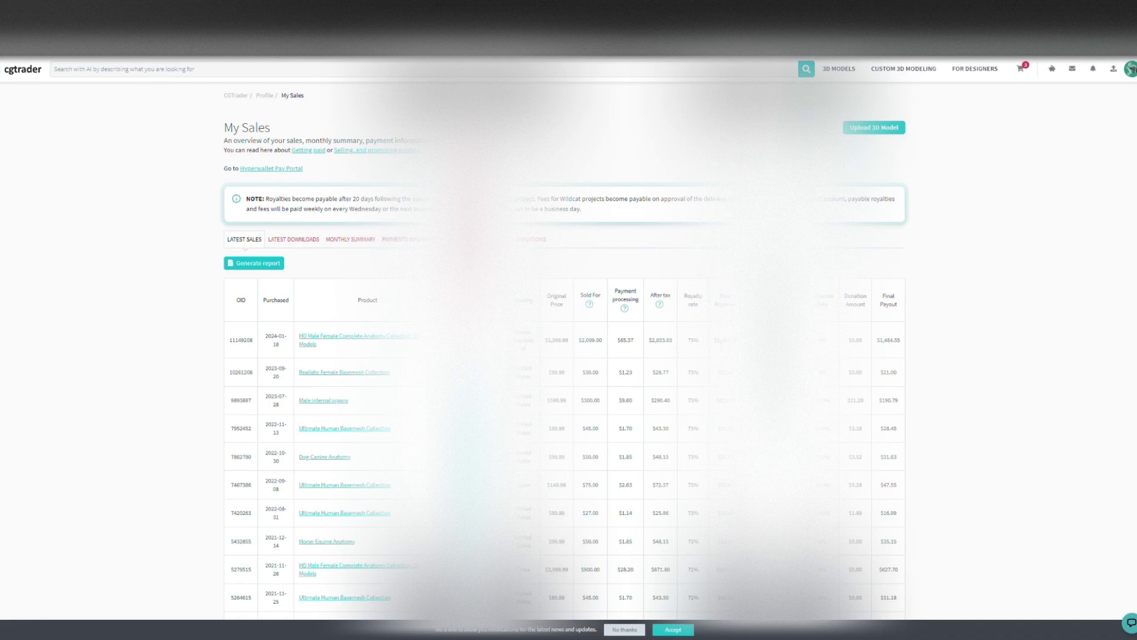
{"action": "mouse_move", "coordinate": [844, 362]}
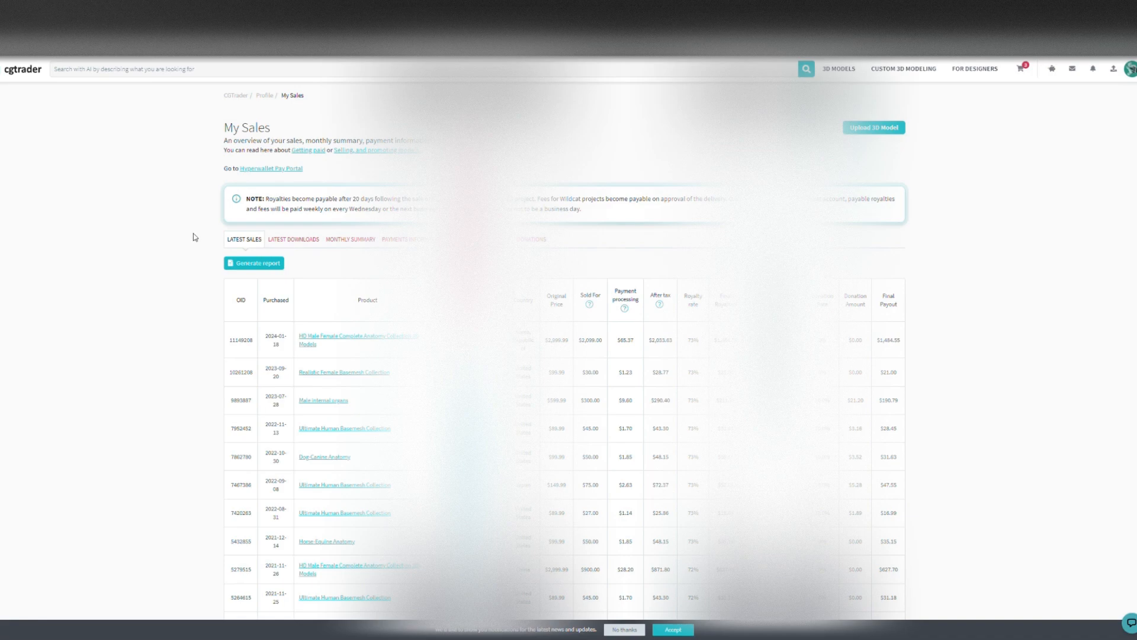
{"action": "mouse_move", "coordinate": [255, 159]}
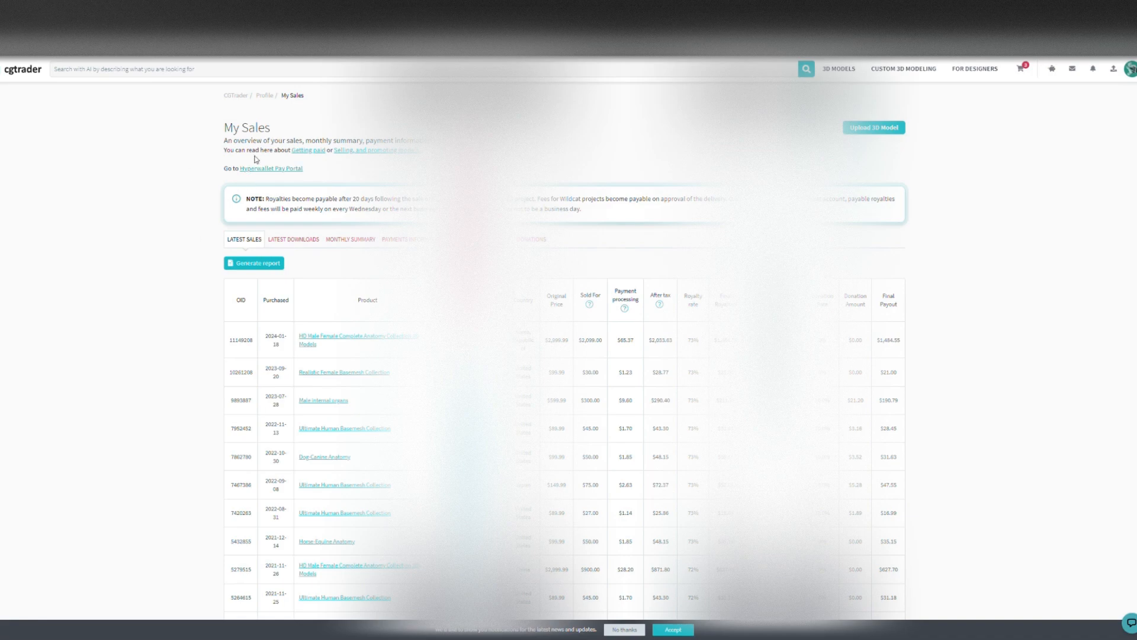
Open the Hyperwallet Pay Portal and highlight the $0.00 available funds and PayPal destination.
{"action": "left_click", "coordinate": [271, 168]}
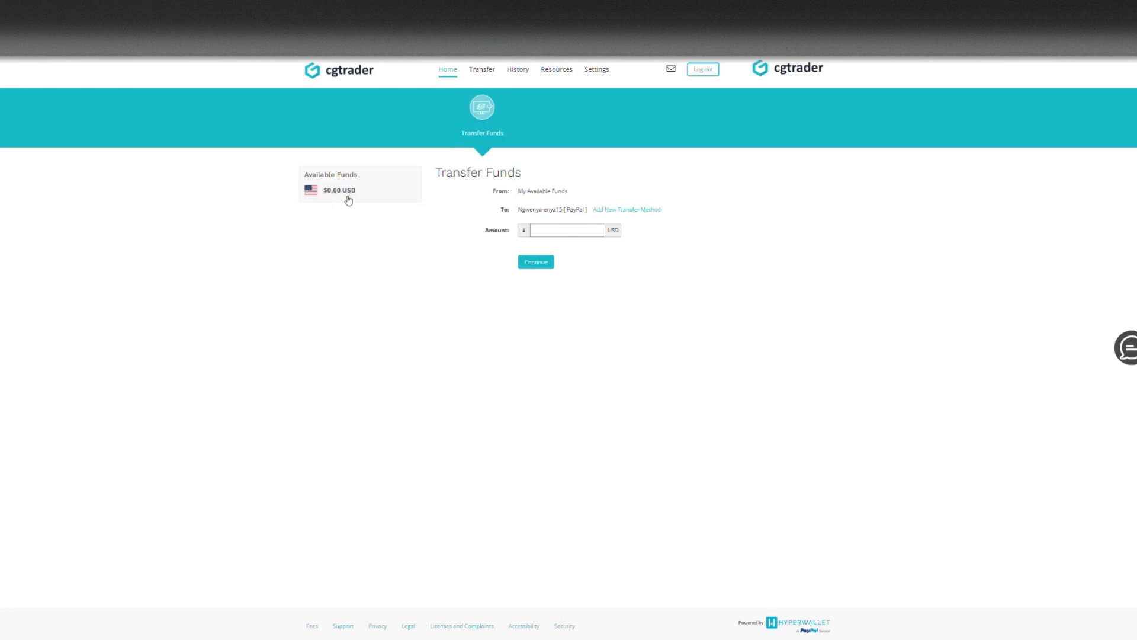
{"action": "mouse_move", "coordinate": [655, 209]}
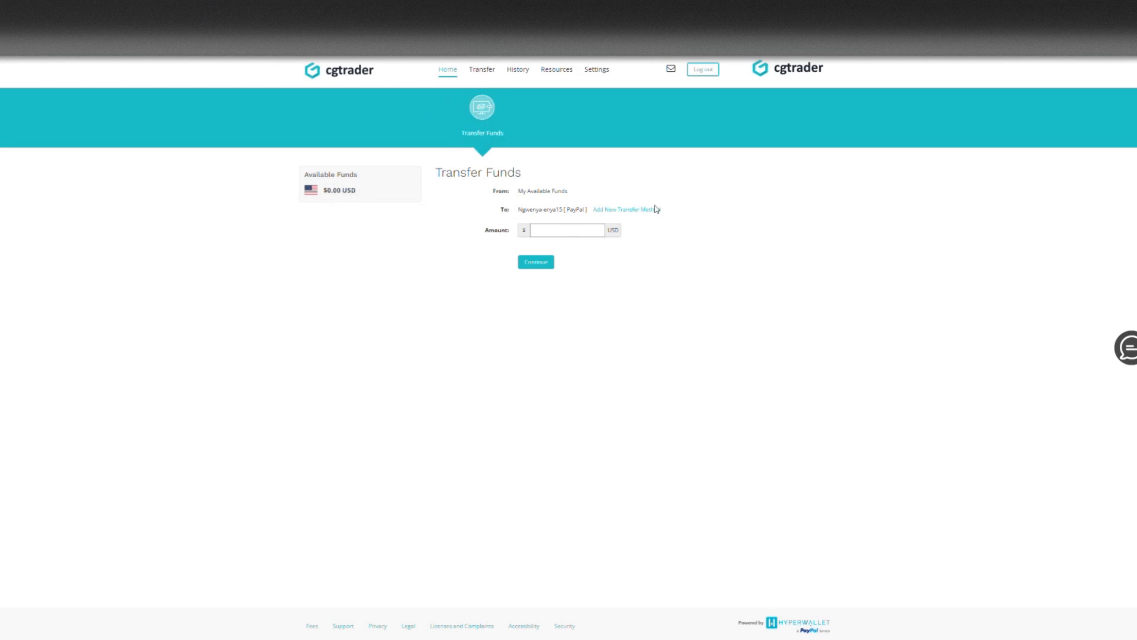
{"action": "mouse_move", "coordinate": [485, 201]}
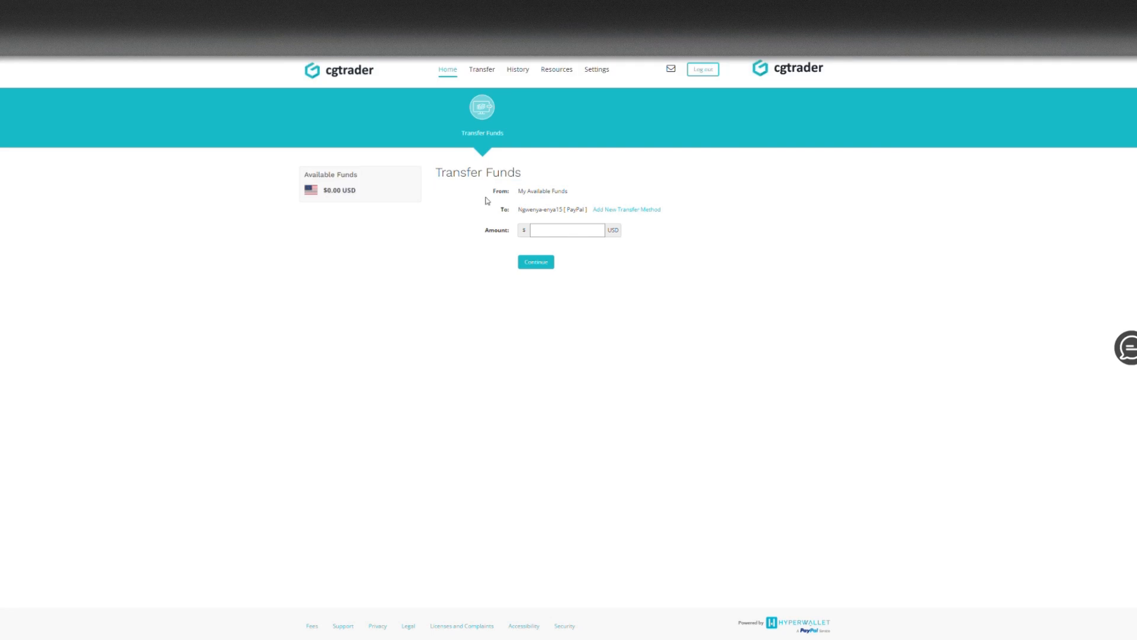
{"action": "mouse_move", "coordinate": [474, 243]}
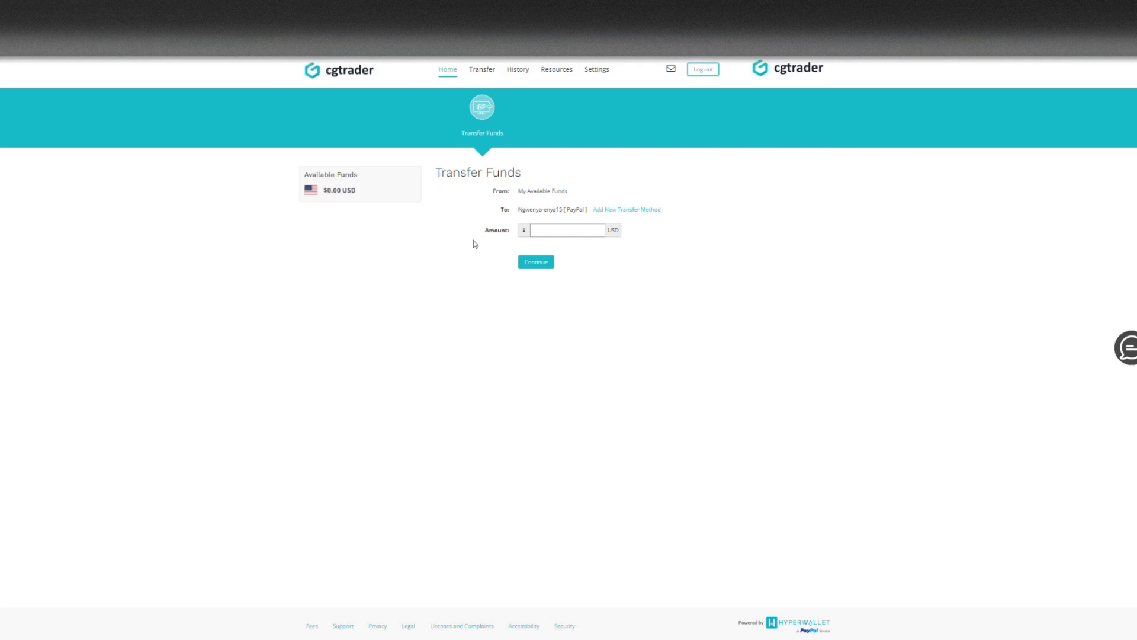
{"action": "mouse_move", "coordinate": [535, 199]}
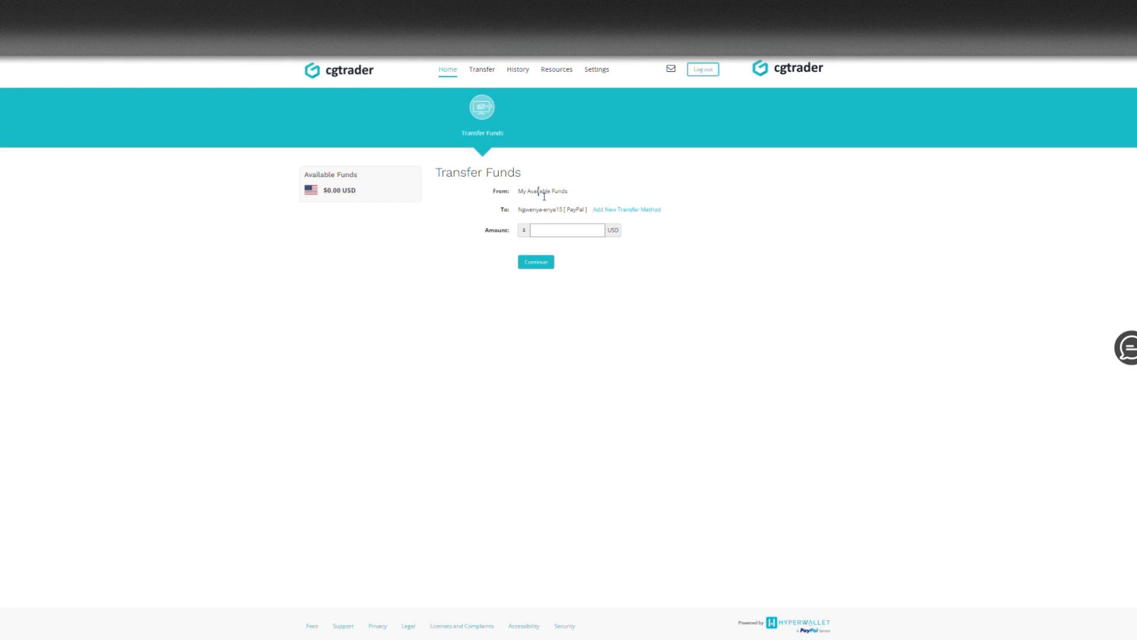
{"action": "double_click", "coordinate": [537, 191]}
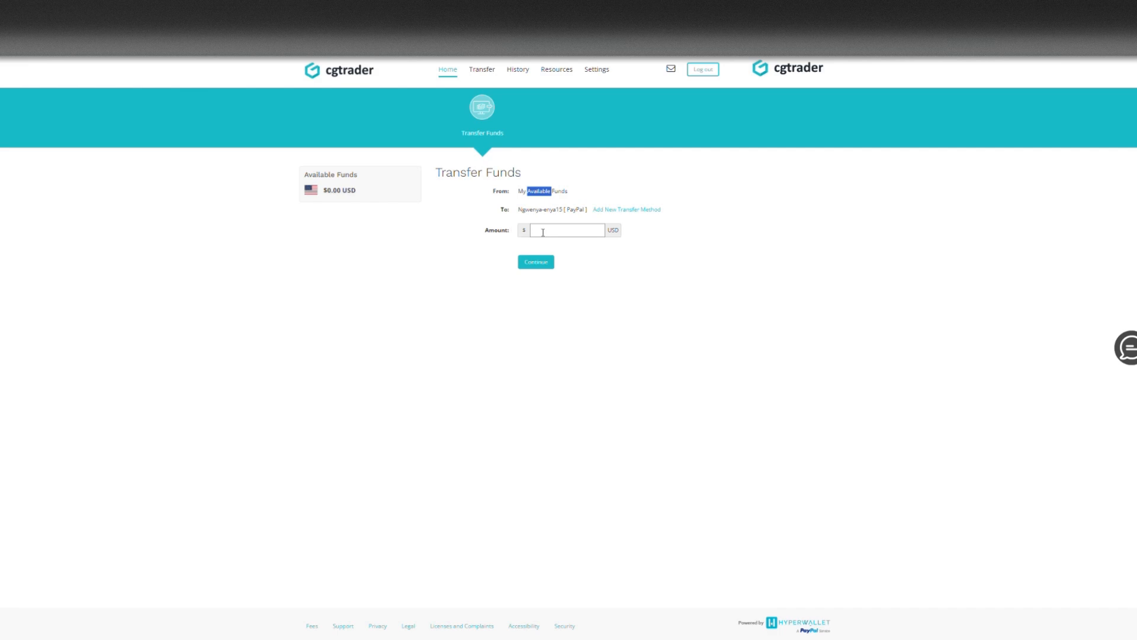
{"action": "mouse_move", "coordinate": [503, 207]}
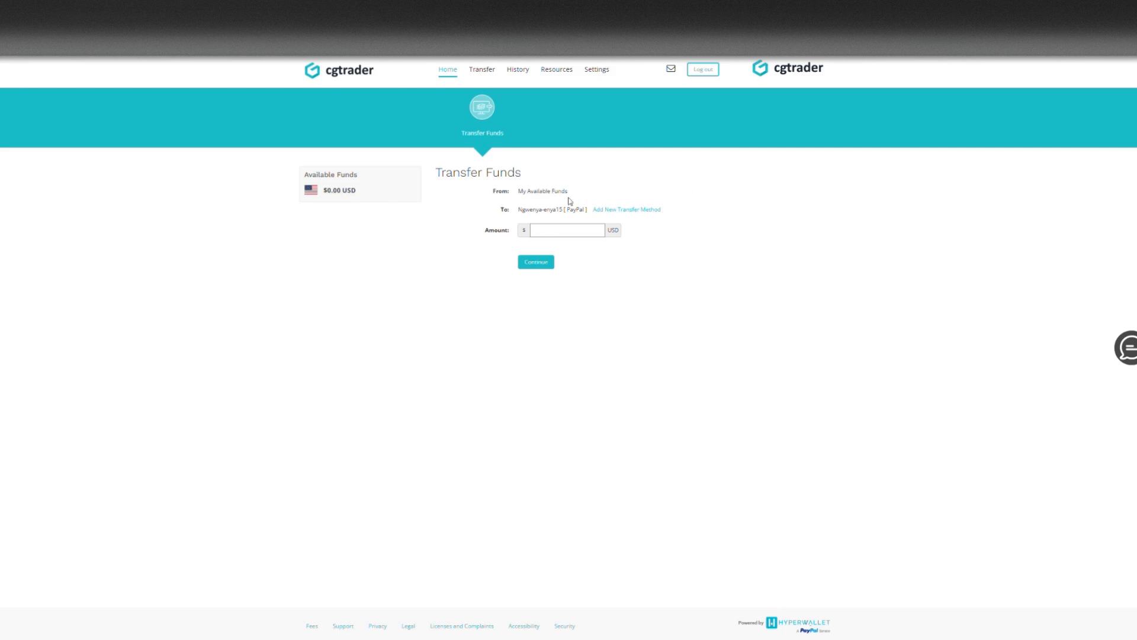
{"action": "double_click", "coordinate": [575, 210]}
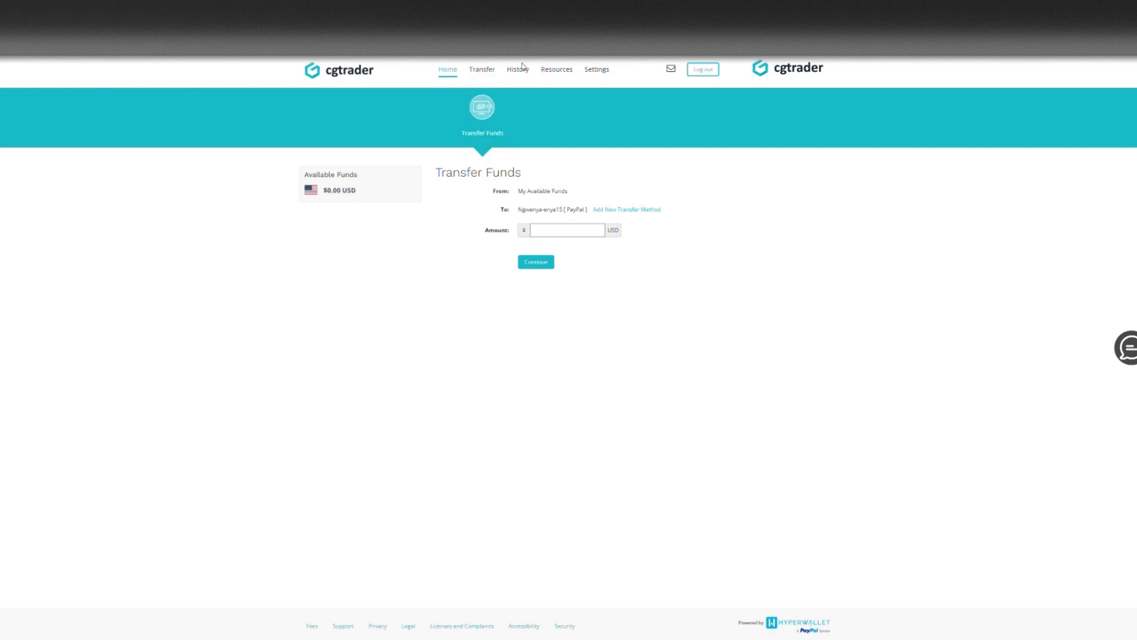
View Transaction History with the $1,484.21 UAB CGTrader payment and its PayPal transfer.
{"action": "left_click", "coordinate": [517, 69]}
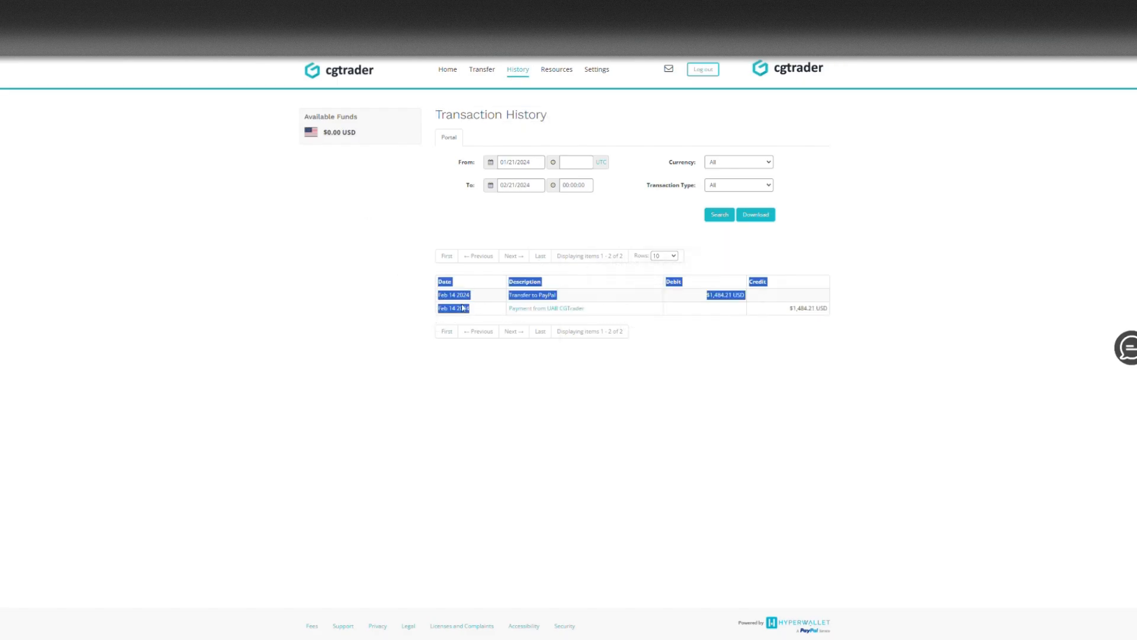
{"action": "left_click", "coordinate": [546, 307]}
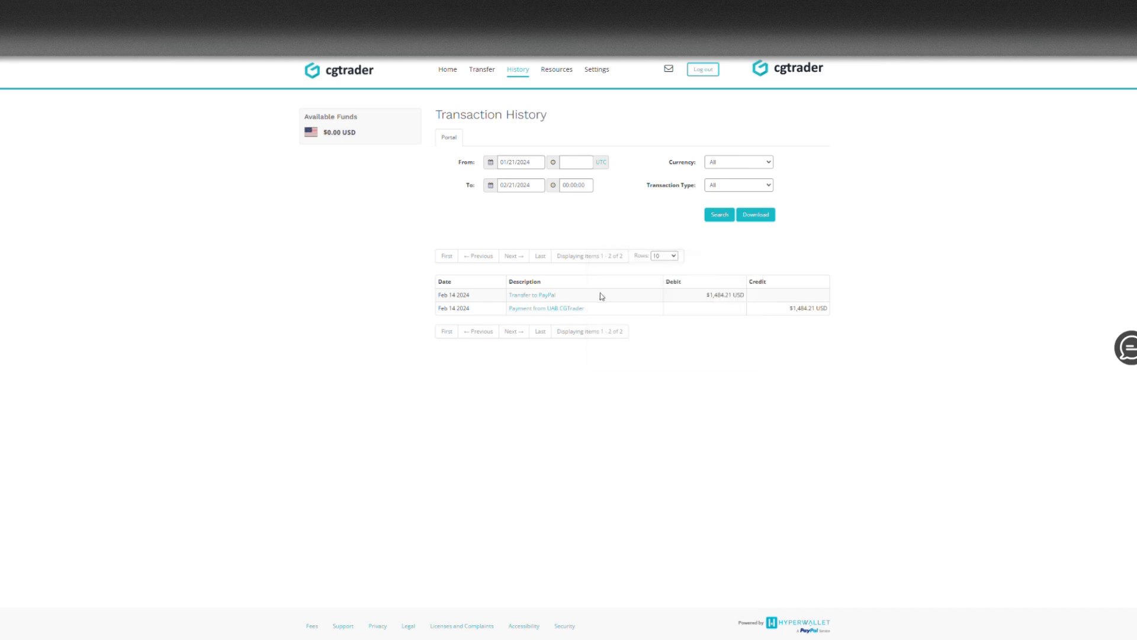
{"action": "left_click", "coordinate": [546, 308]}
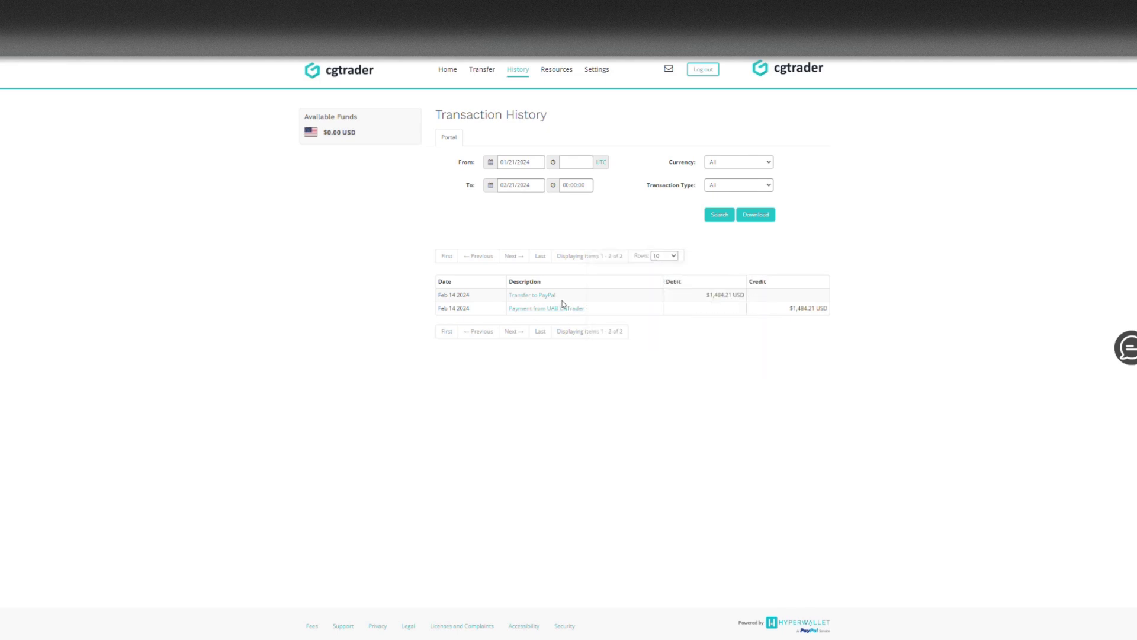
{"action": "left_click", "coordinate": [546, 307]}
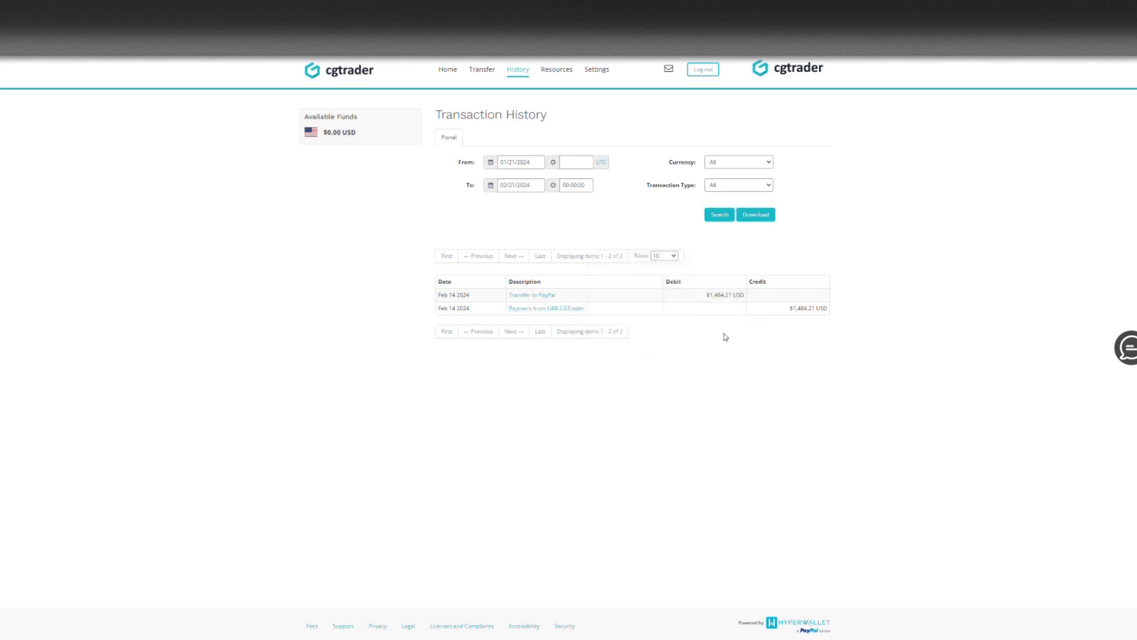
{"action": "mouse_move", "coordinate": [498, 294]}
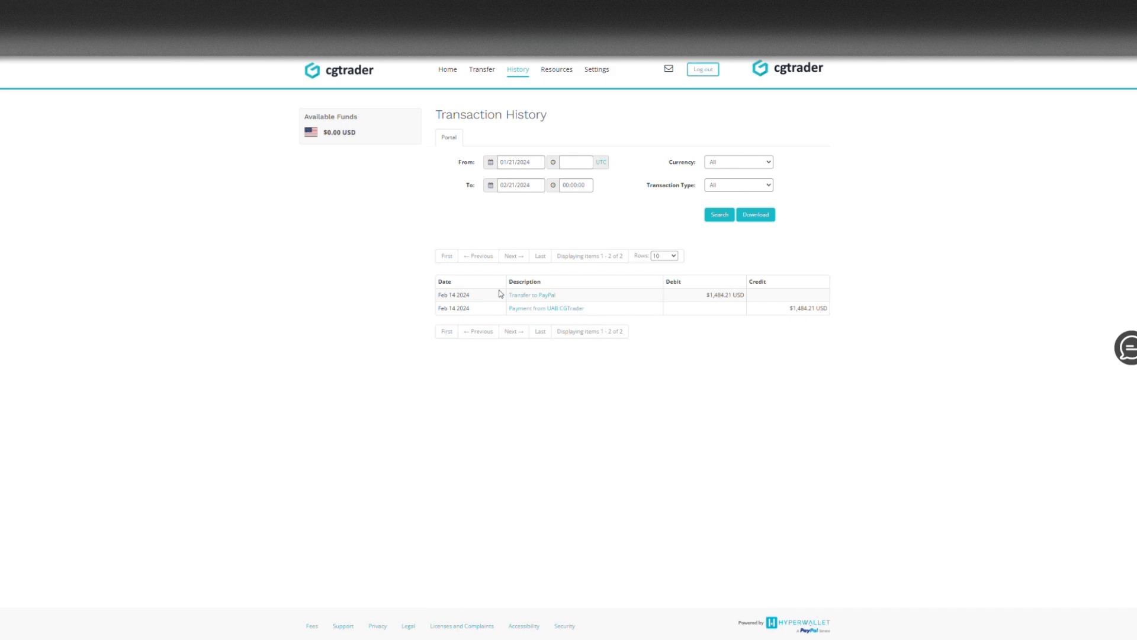
{"action": "mouse_move", "coordinate": [482, 69]}
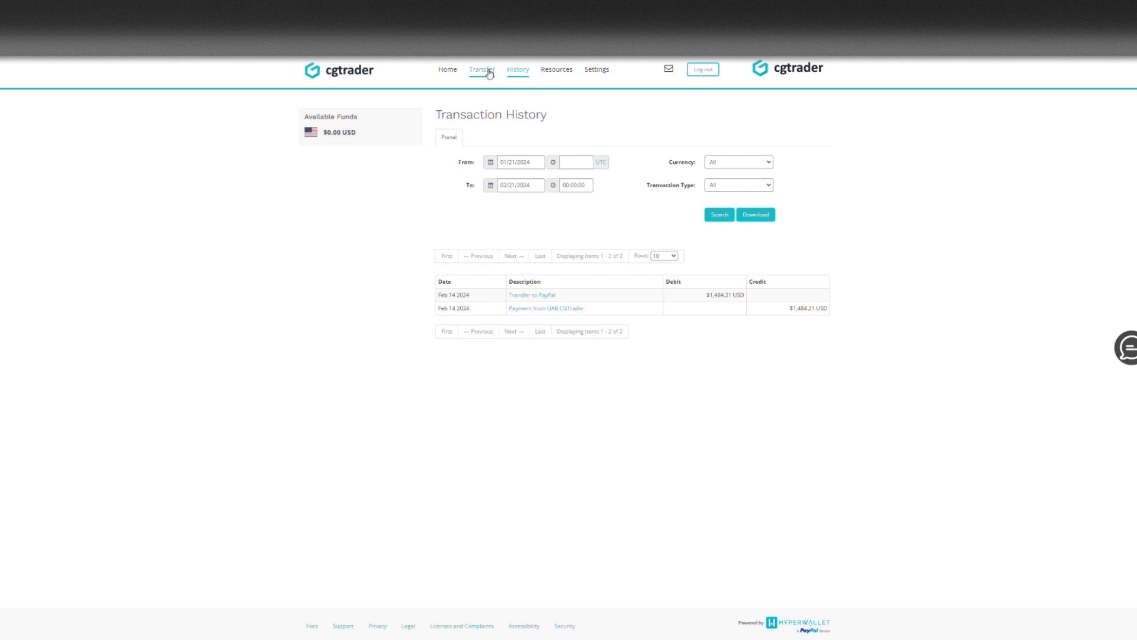
Add PayPal as a new USD transfer method for South Africa.
{"action": "left_click", "coordinate": [482, 69]}
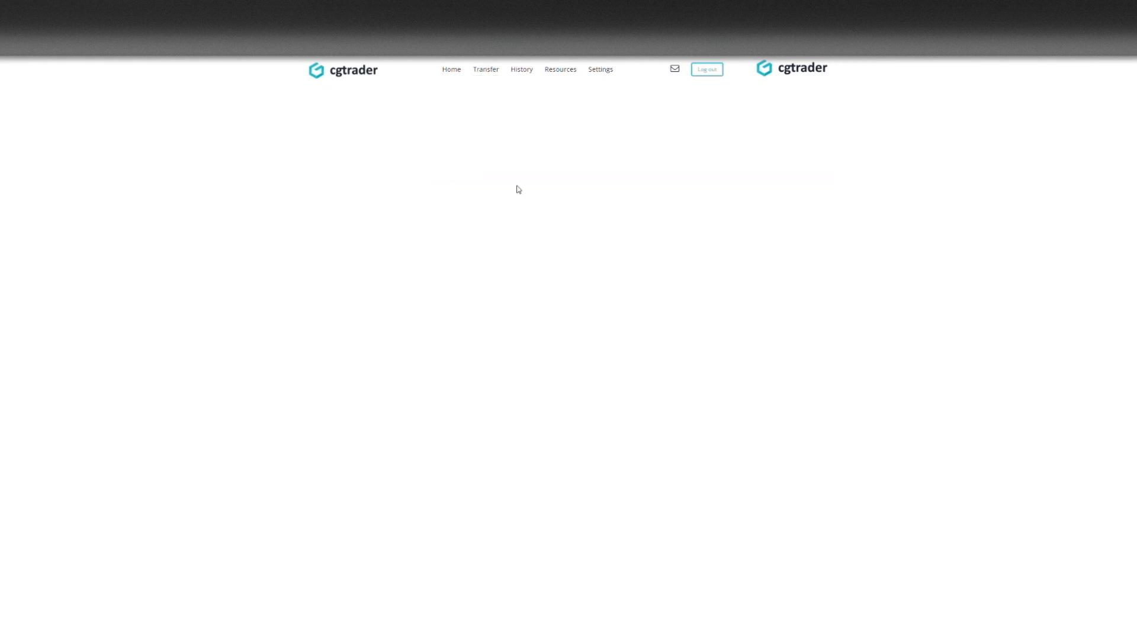
{"action": "left_click", "coordinate": [482, 68]}
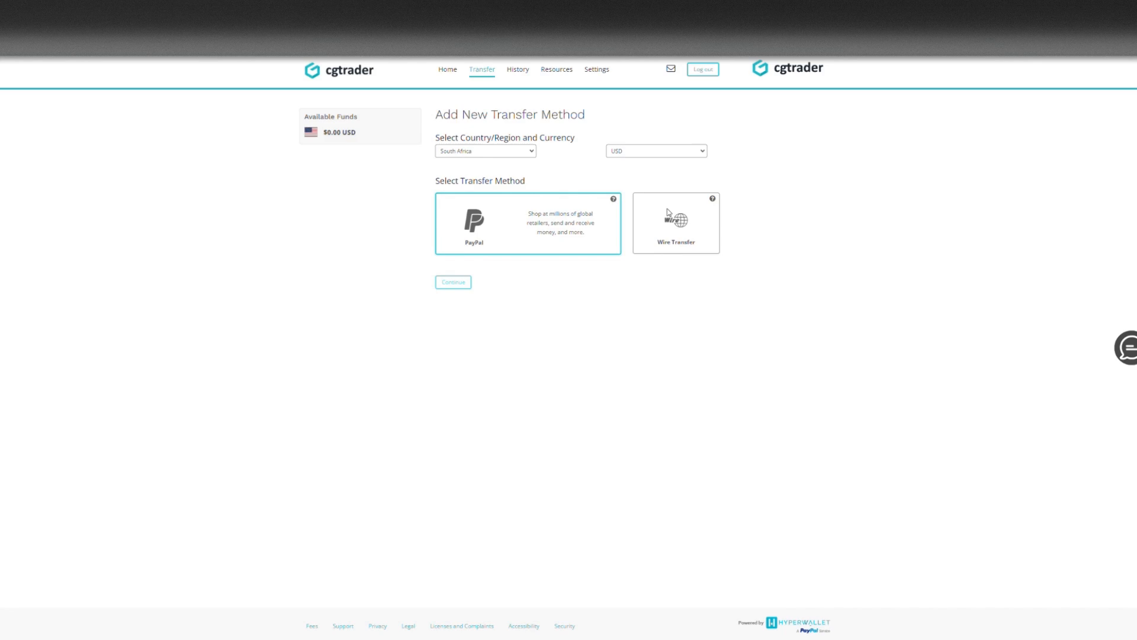
{"action": "left_click", "coordinate": [675, 223]}
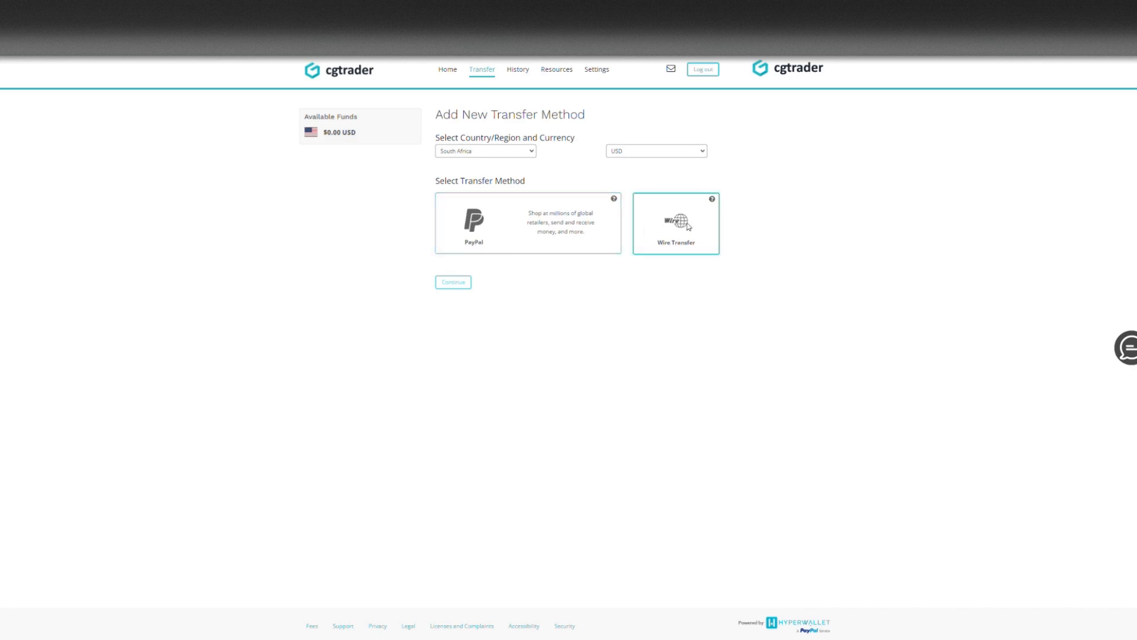
{"action": "left_click", "coordinate": [527, 222]}
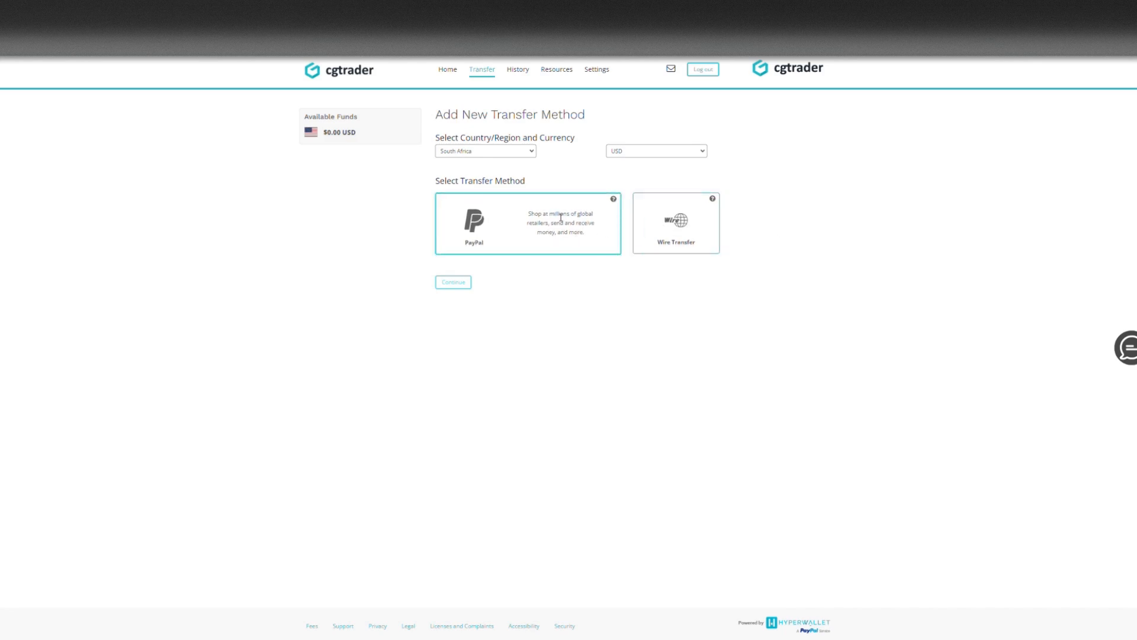
{"action": "left_click", "coordinate": [527, 223]}
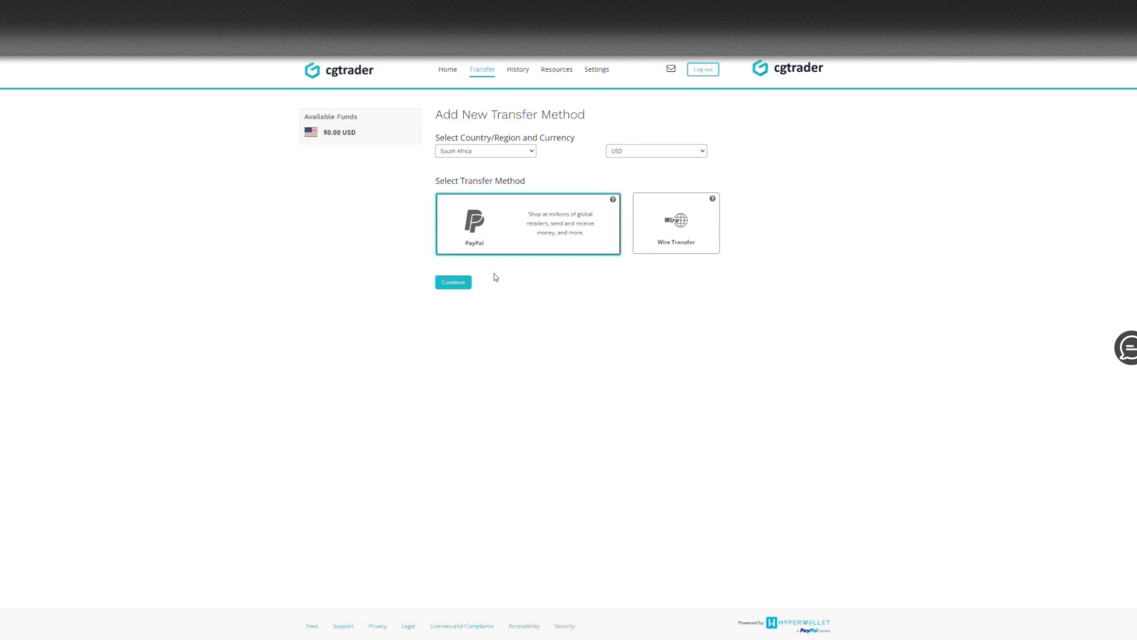
{"action": "left_click", "coordinate": [453, 281]}
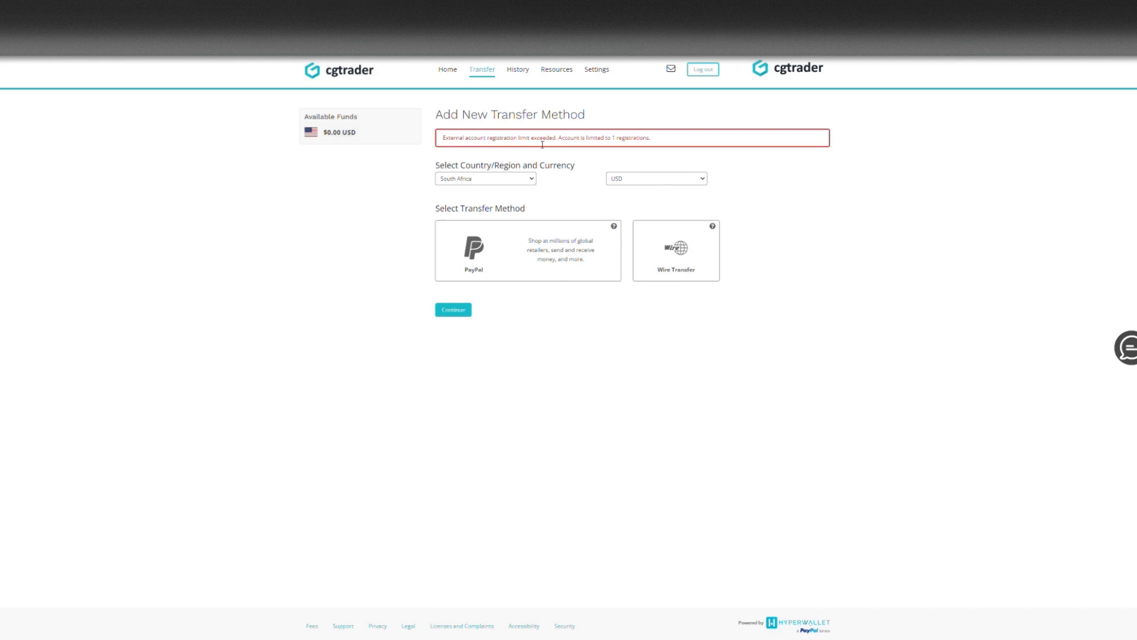
{"action": "mouse_move", "coordinate": [594, 187]}
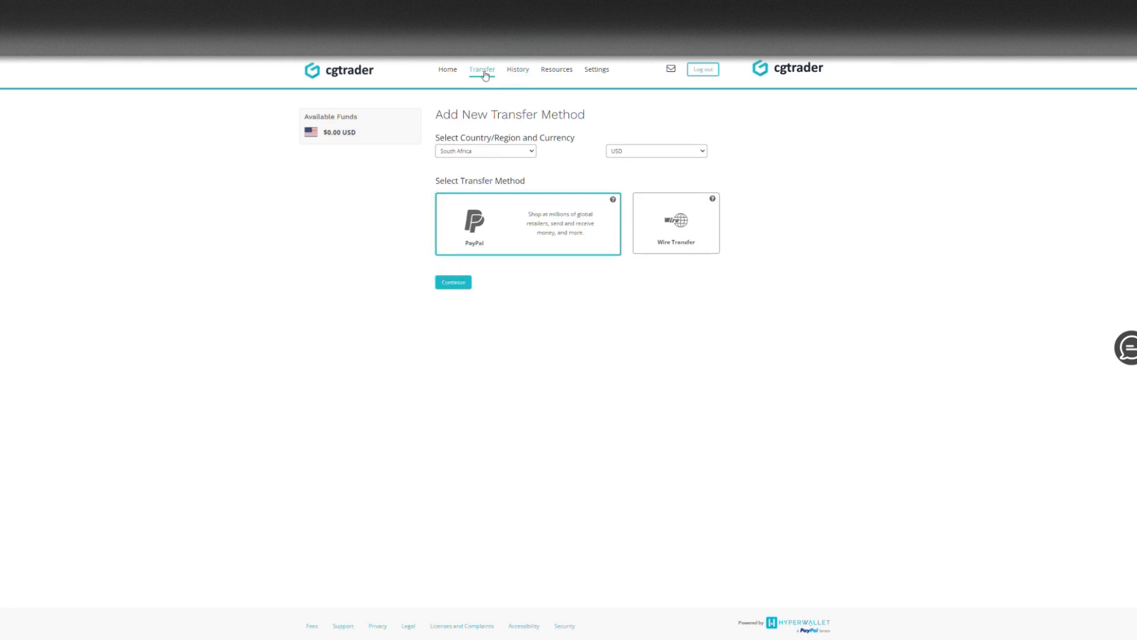
Go to the Transfer Center and view the saved PayPal method's details.
{"action": "left_click", "coordinate": [482, 69]}
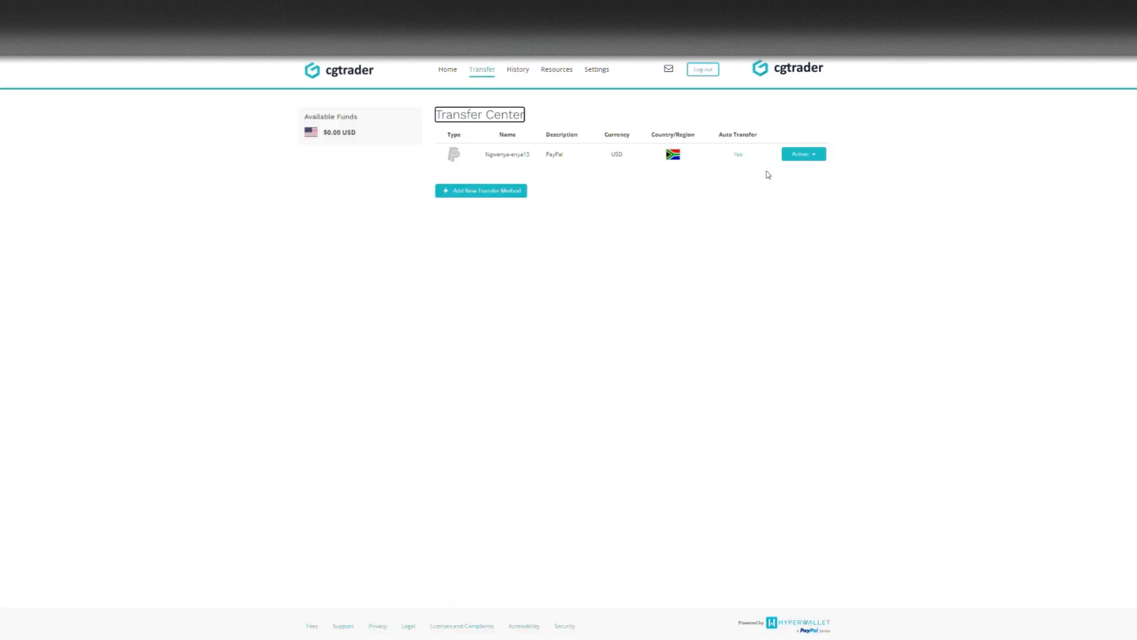
{"action": "left_click", "coordinate": [804, 154]}
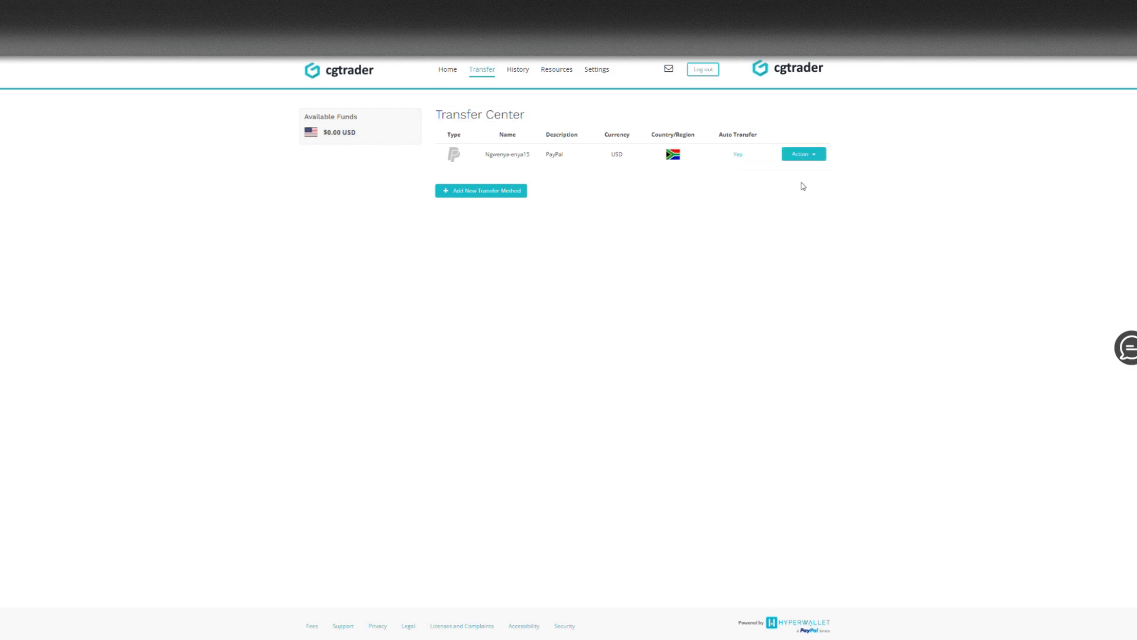
{"action": "left_click", "coordinate": [803, 154]}
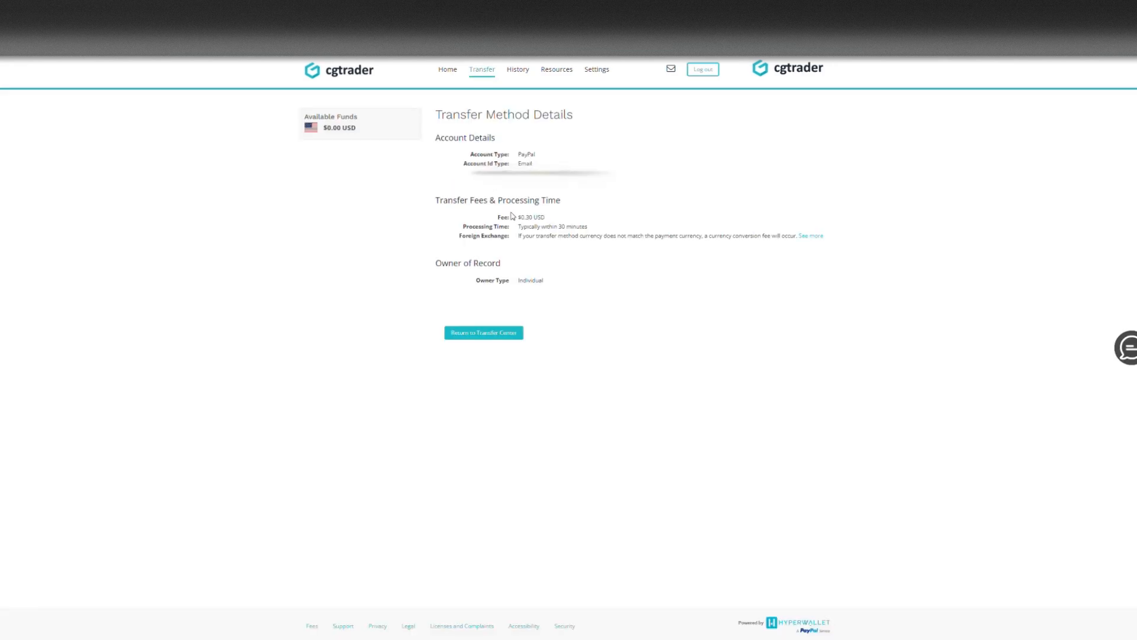
{"action": "mouse_move", "coordinate": [526, 219]}
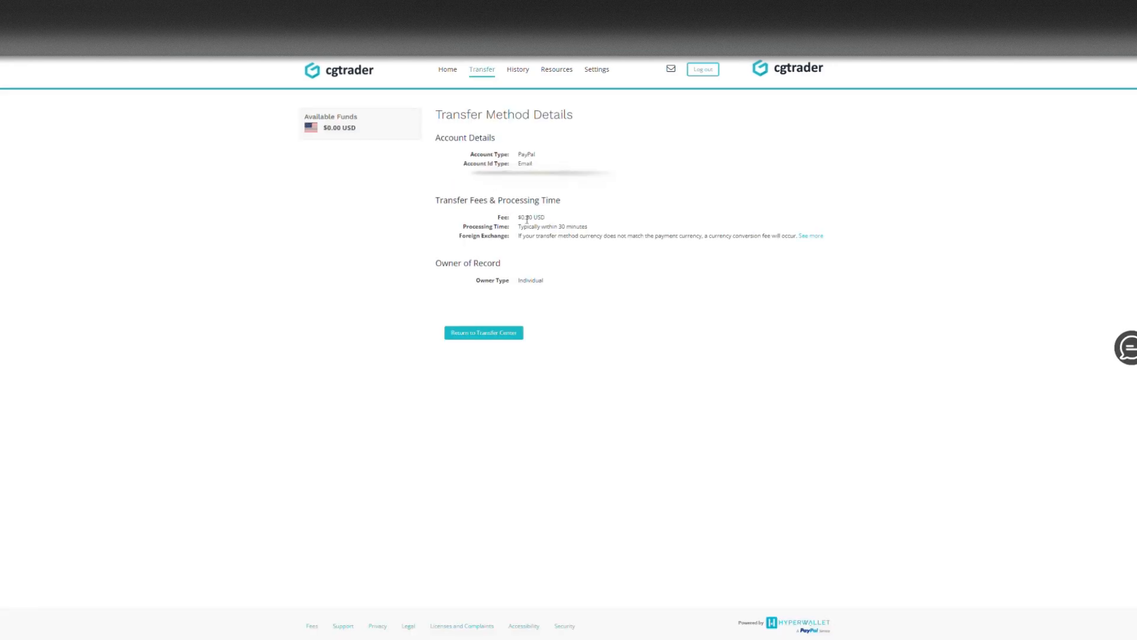
{"action": "mouse_move", "coordinate": [555, 219]}
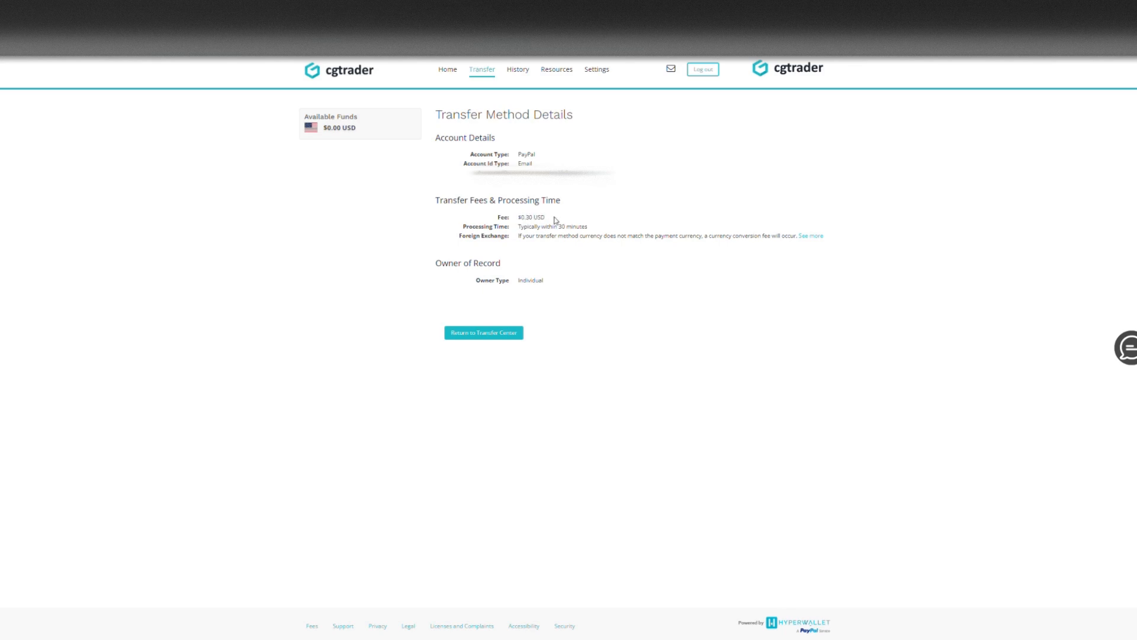
Highlight the $0.30 USD fee and typical 30-minute processing time.
{"action": "double_click", "coordinate": [531, 217]}
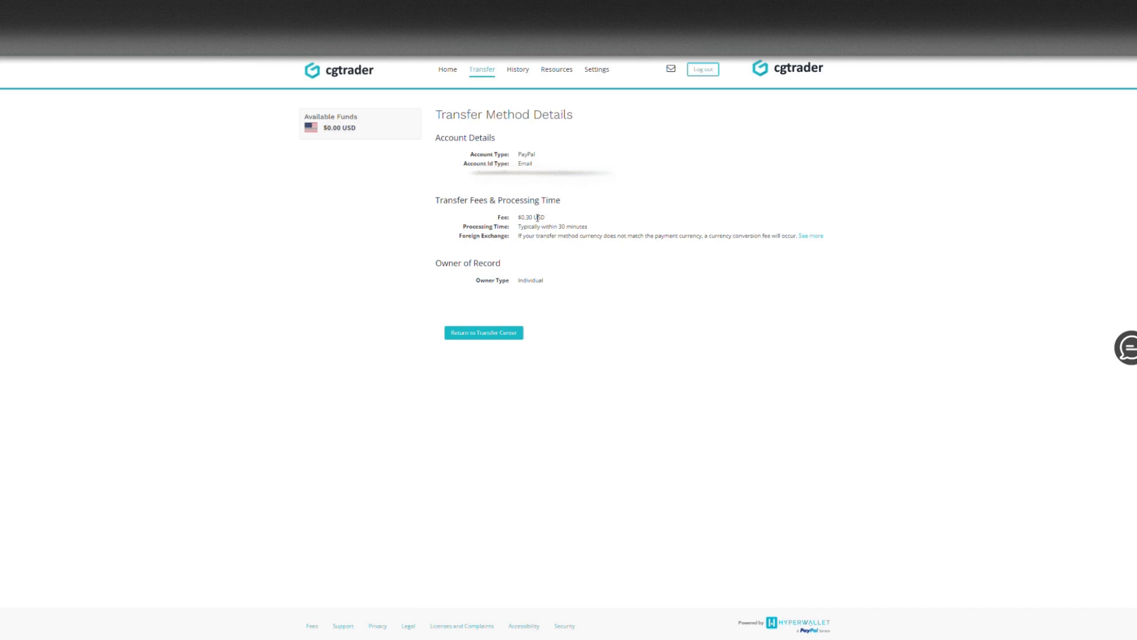
{"action": "mouse_move", "coordinate": [532, 185]}
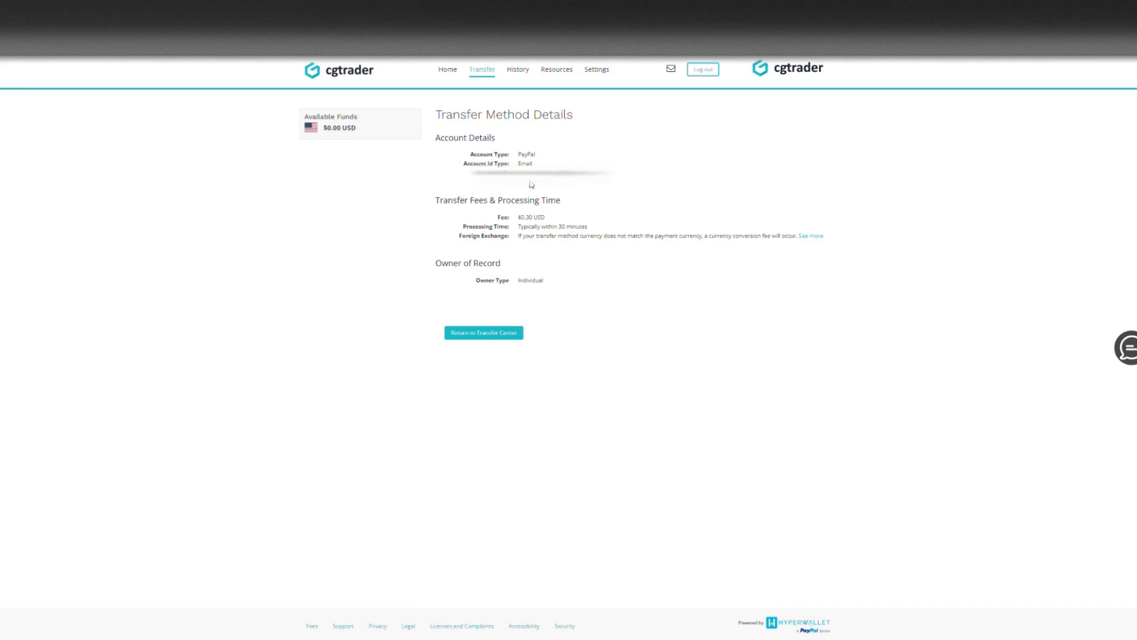
{"action": "mouse_move", "coordinate": [607, 264]}
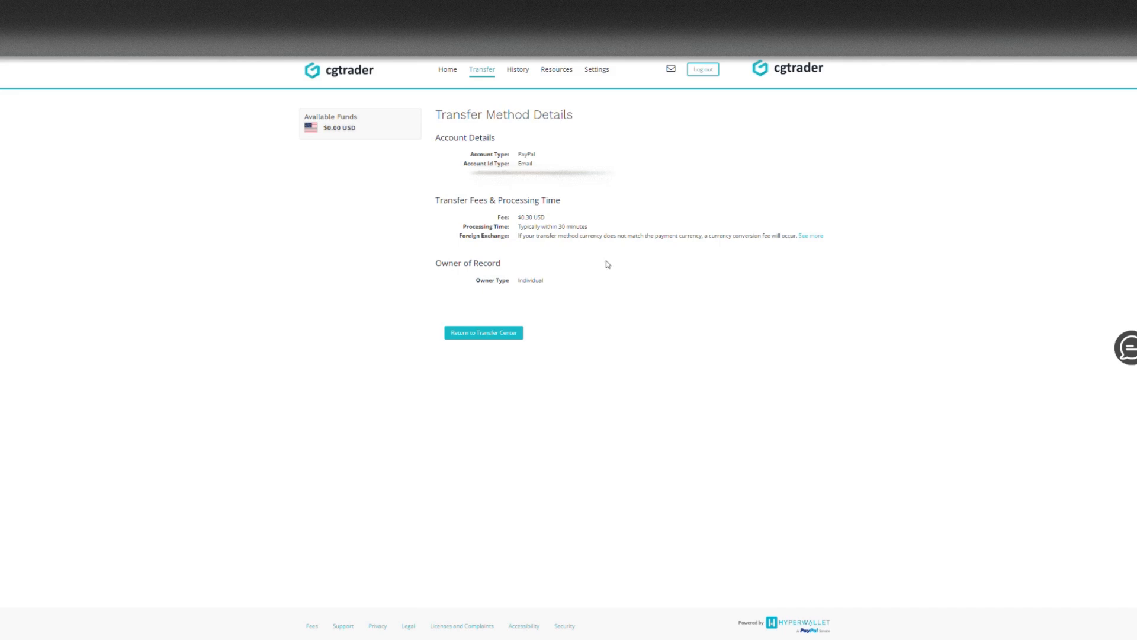
{"action": "double_click", "coordinate": [531, 216]}
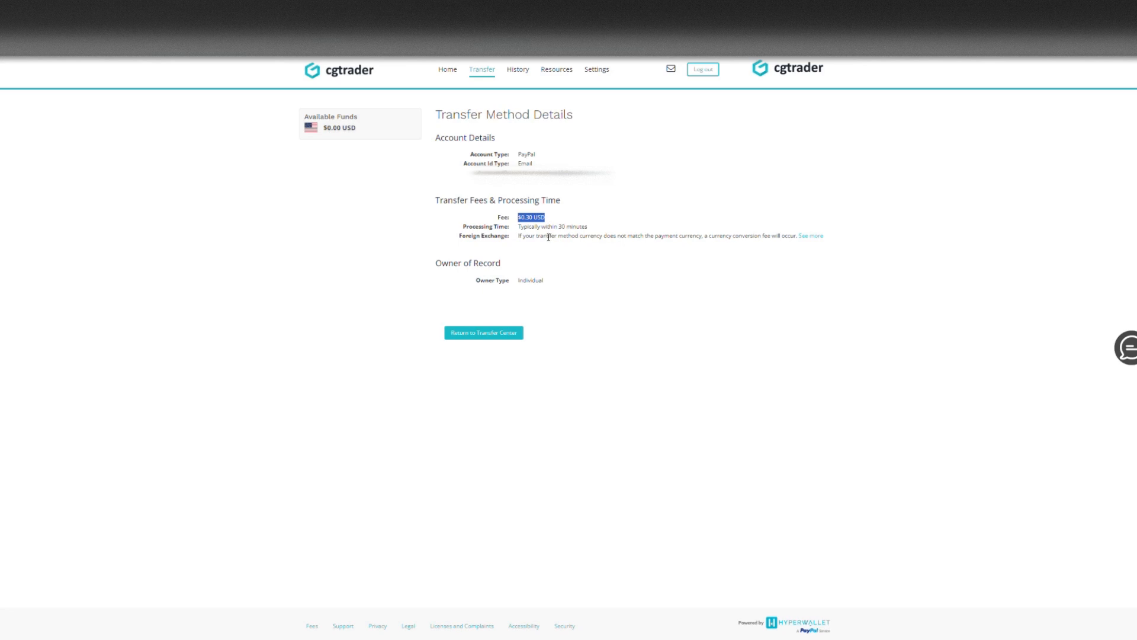
{"action": "mouse_move", "coordinate": [552, 250]}
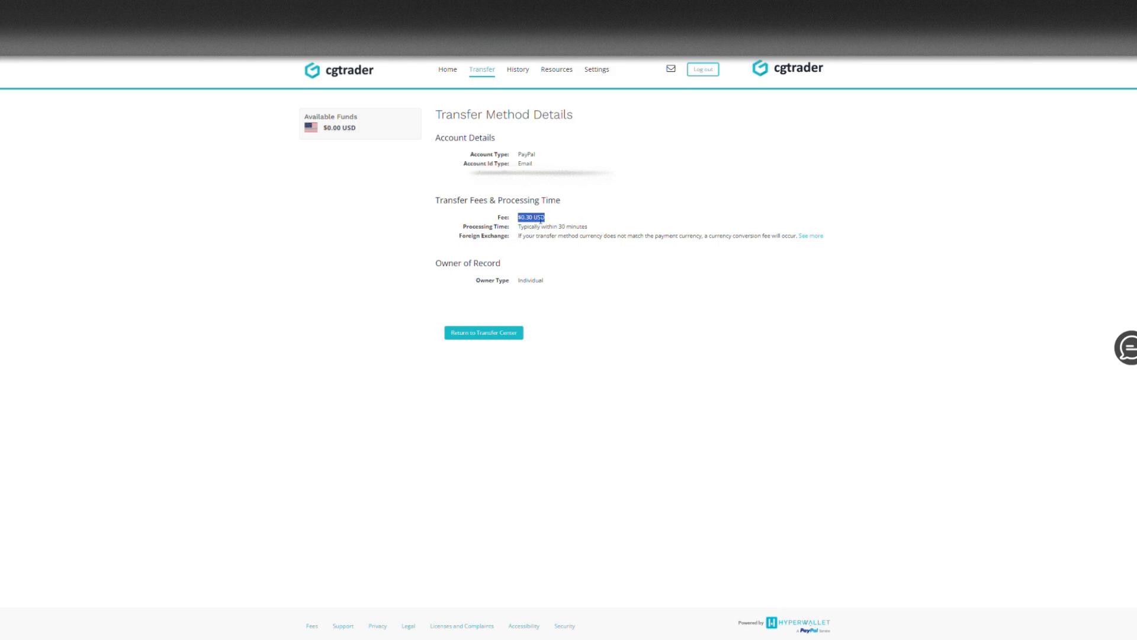
{"action": "left_click", "coordinate": [534, 233]}
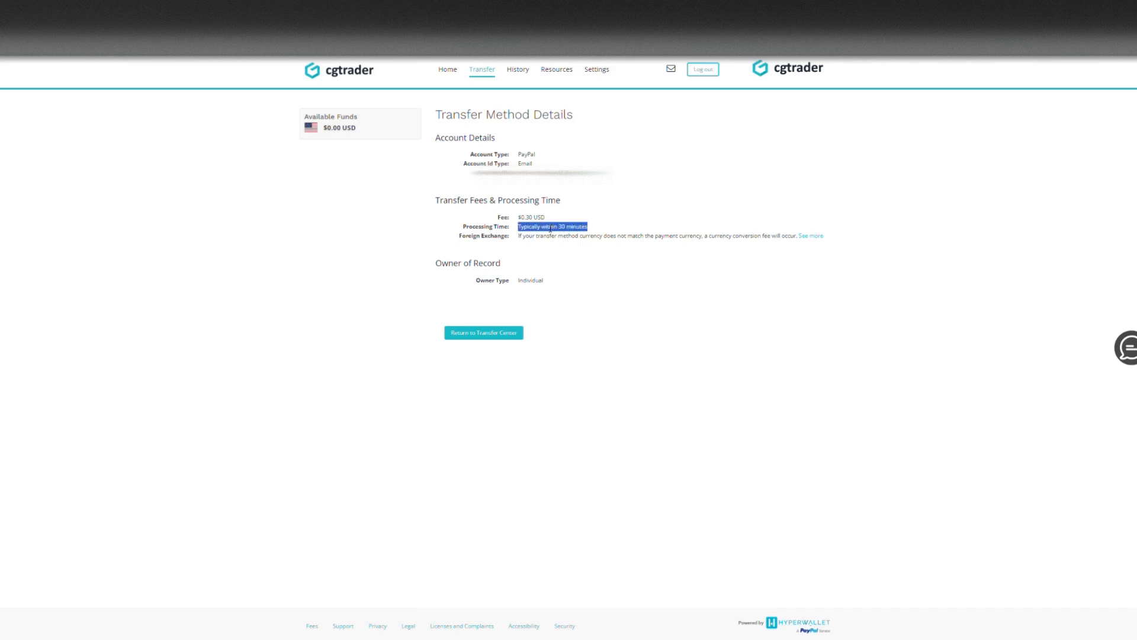
{"action": "mouse_move", "coordinate": [598, 235]}
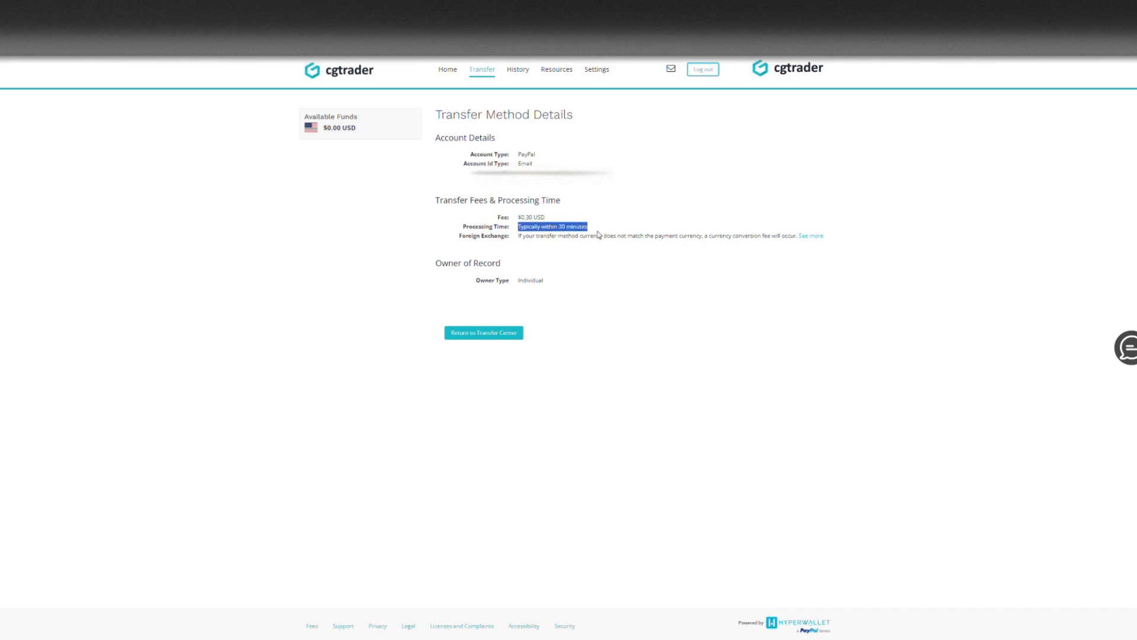
{"action": "mouse_move", "coordinate": [556, 279]}
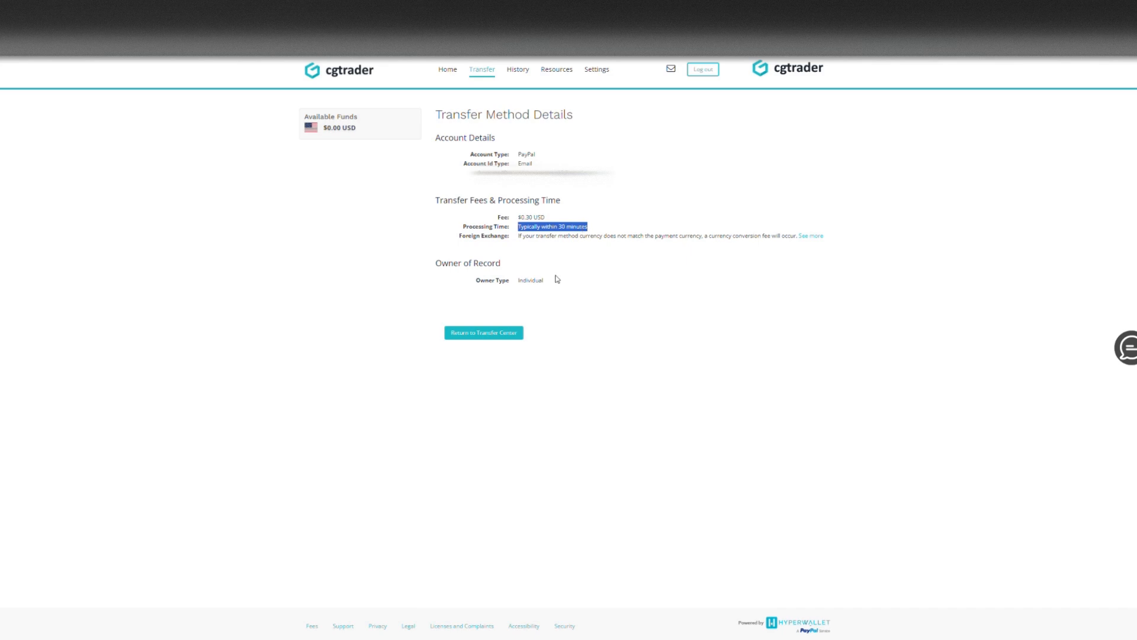
{"action": "mouse_move", "coordinate": [514, 223]}
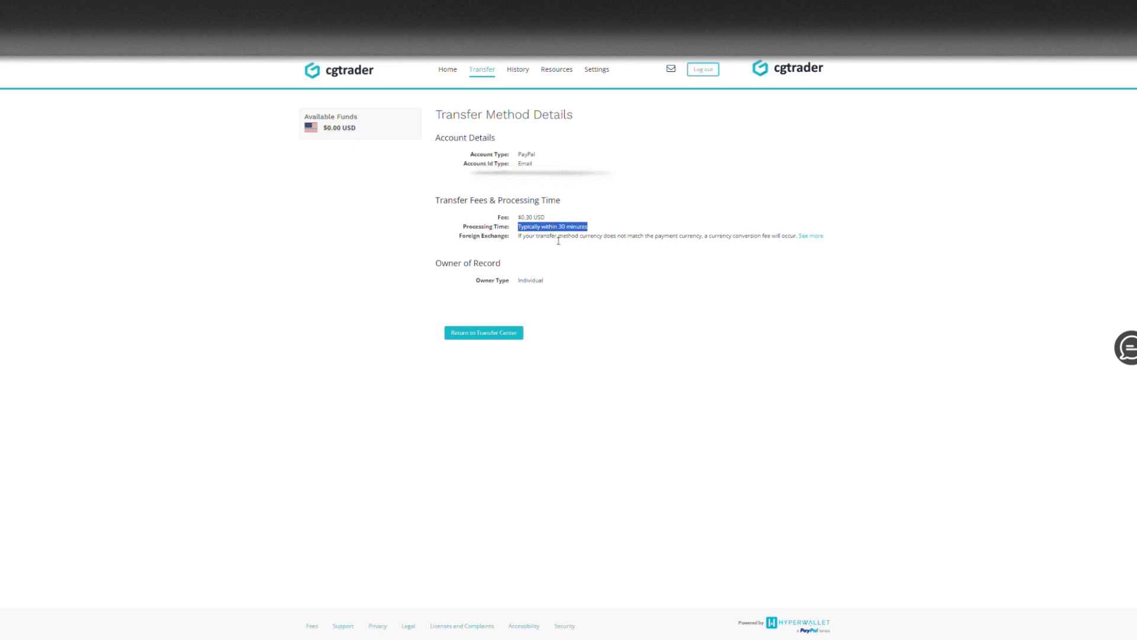
{"action": "left_click", "coordinate": [446, 232]}
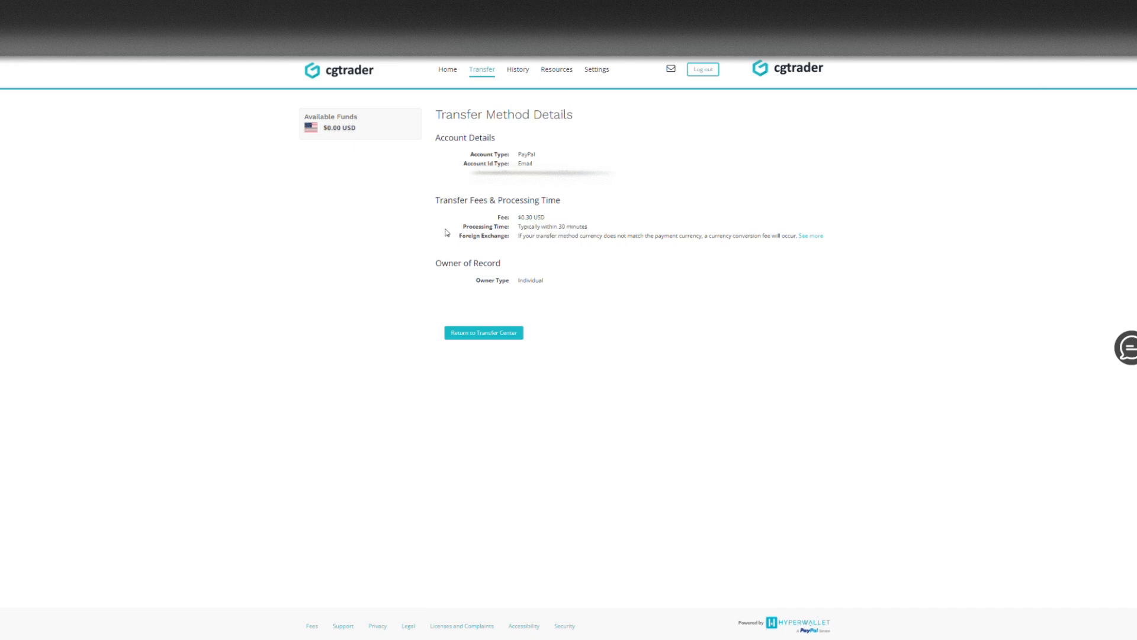
{"action": "mouse_move", "coordinate": [462, 232]}
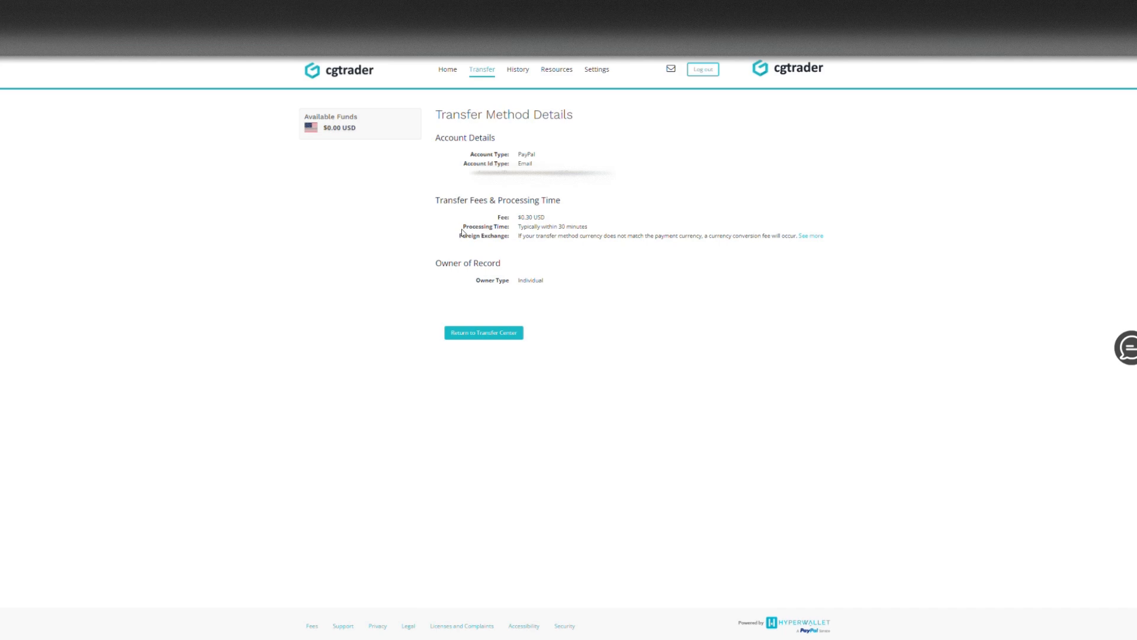
{"action": "mouse_move", "coordinate": [435, 209]}
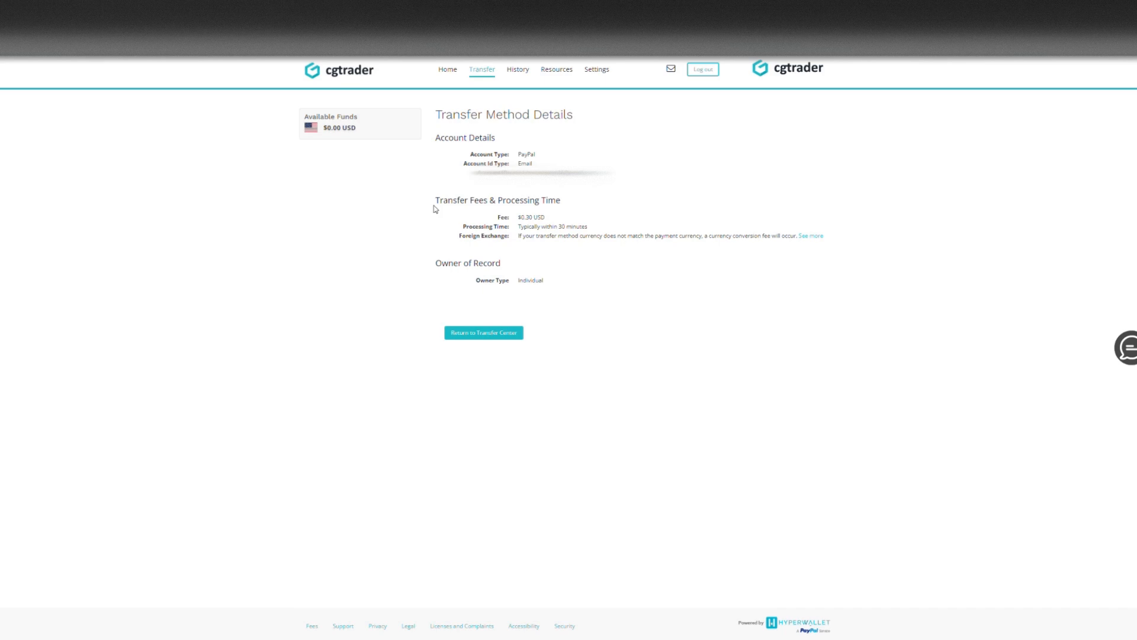
{"action": "mouse_move", "coordinate": [321, 110]}
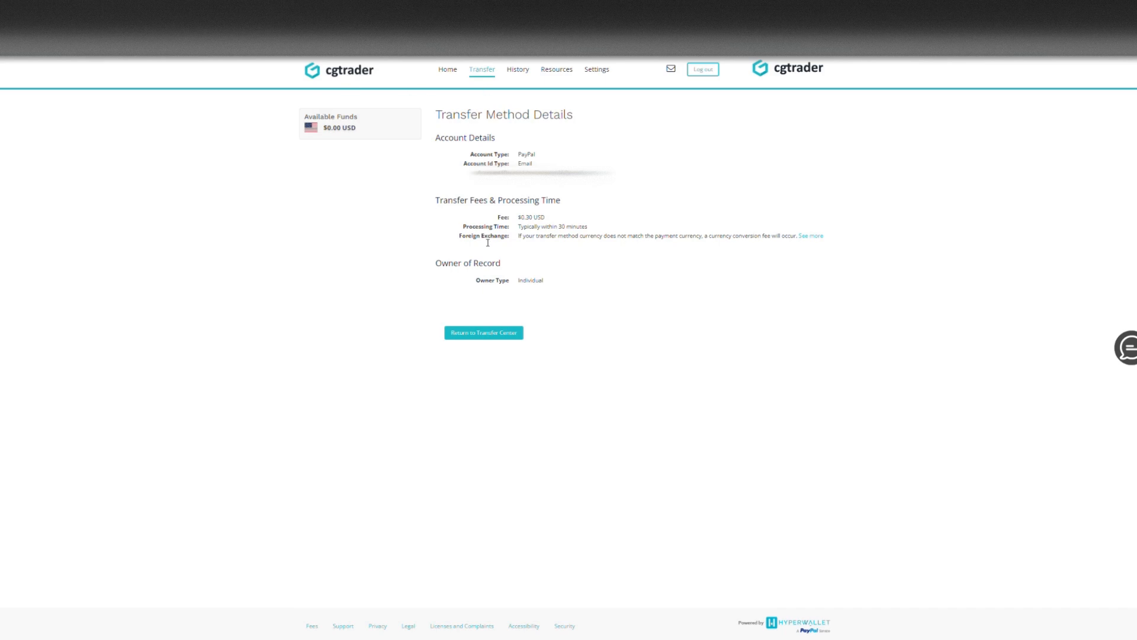
{"action": "double_click", "coordinate": [467, 263]}
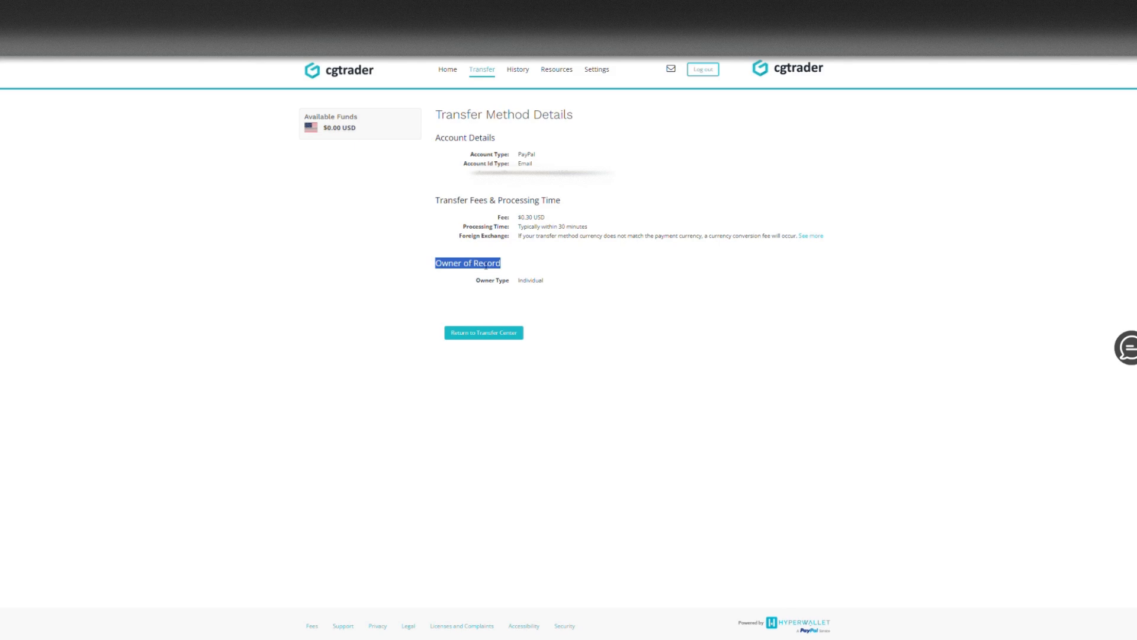
{"action": "left_click", "coordinate": [508, 252]}
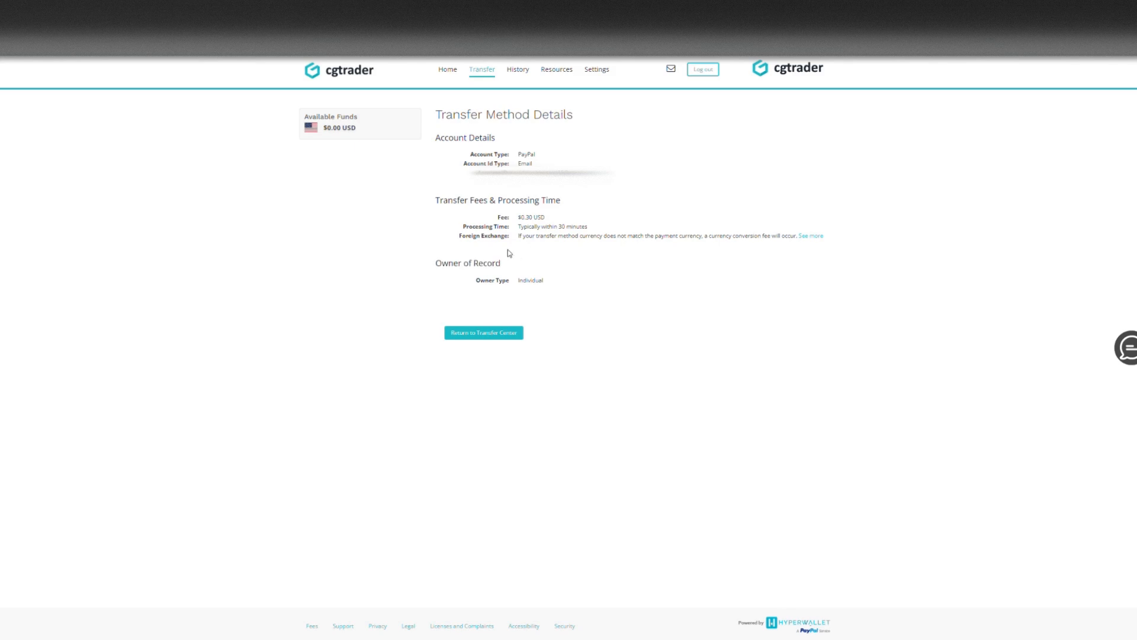
{"action": "mouse_move", "coordinate": [561, 312]}
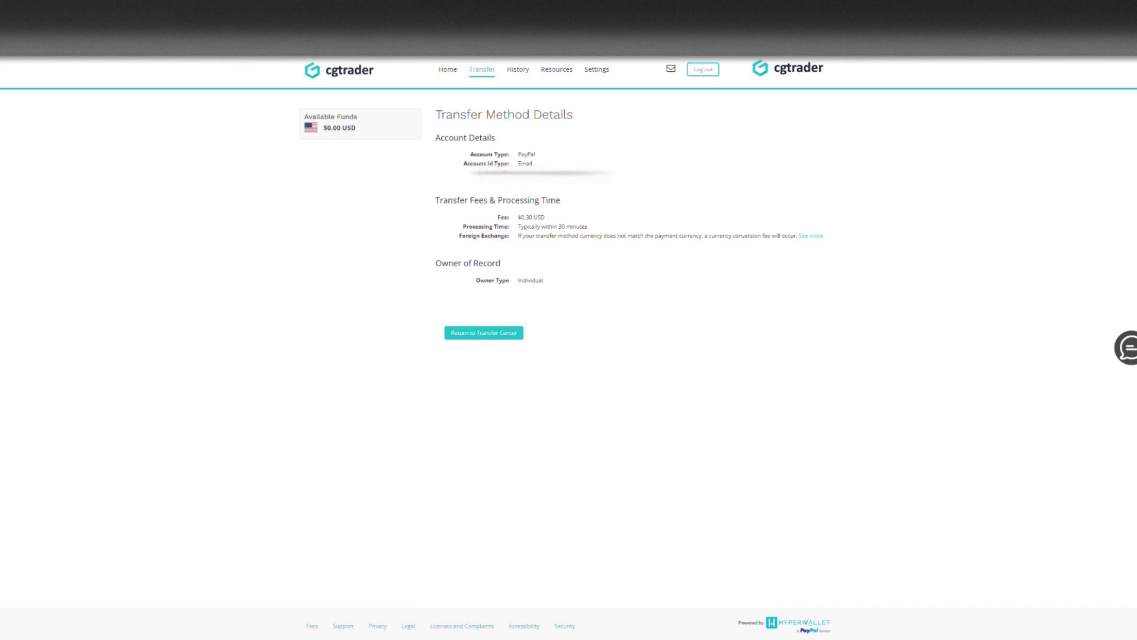
{"action": "mouse_move", "coordinate": [448, 69]}
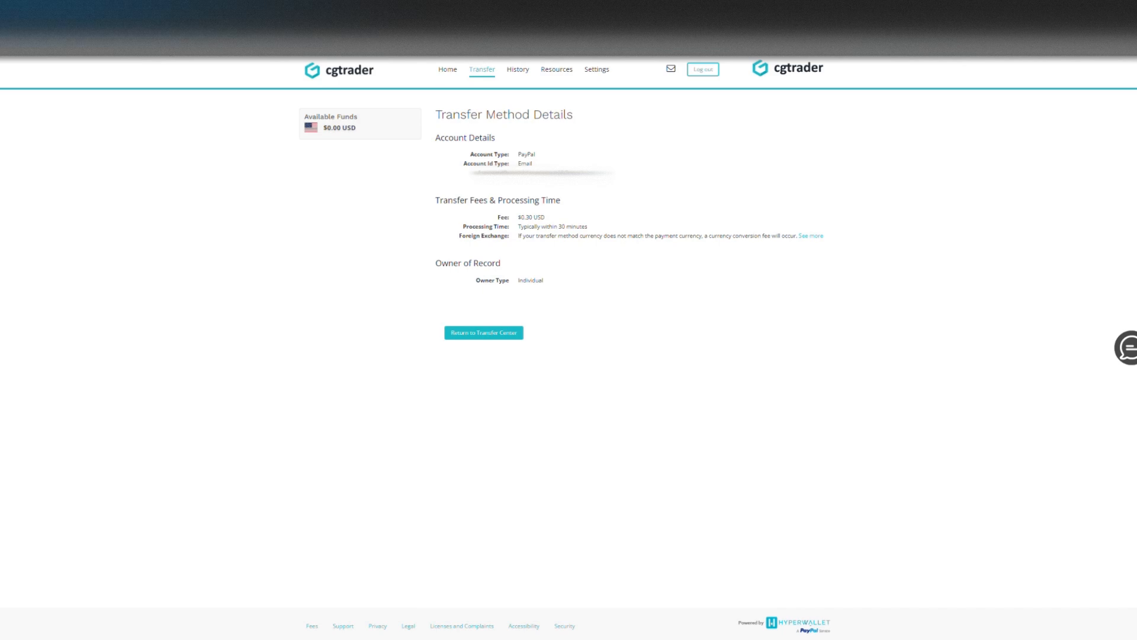
{"action": "mouse_move", "coordinate": [430, 205]}
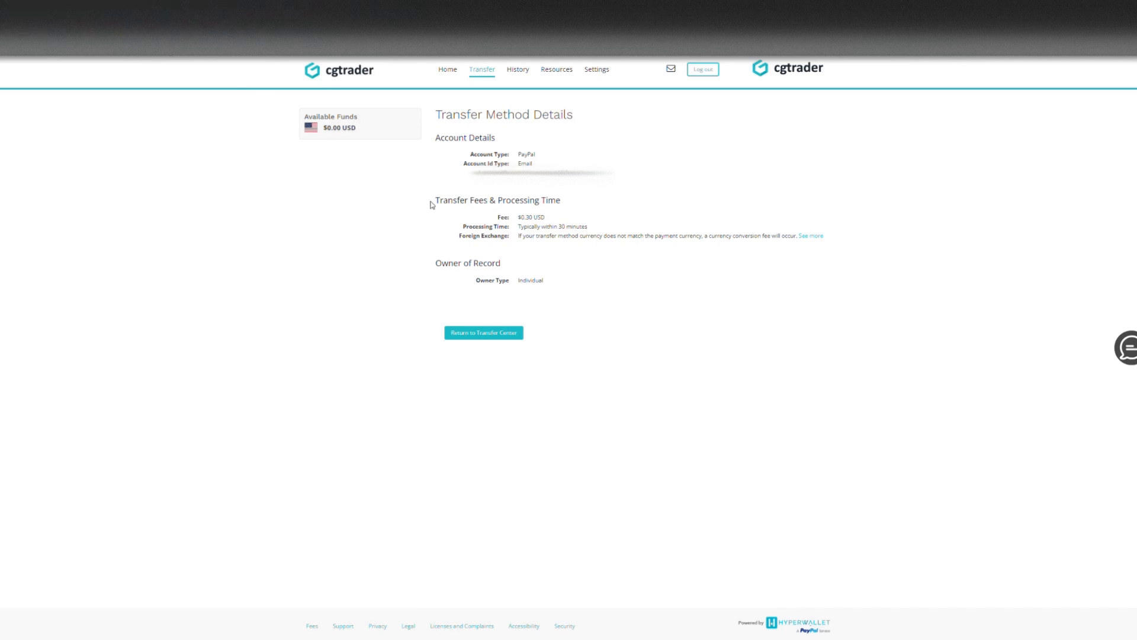
{"action": "mouse_move", "coordinate": [499, 216]}
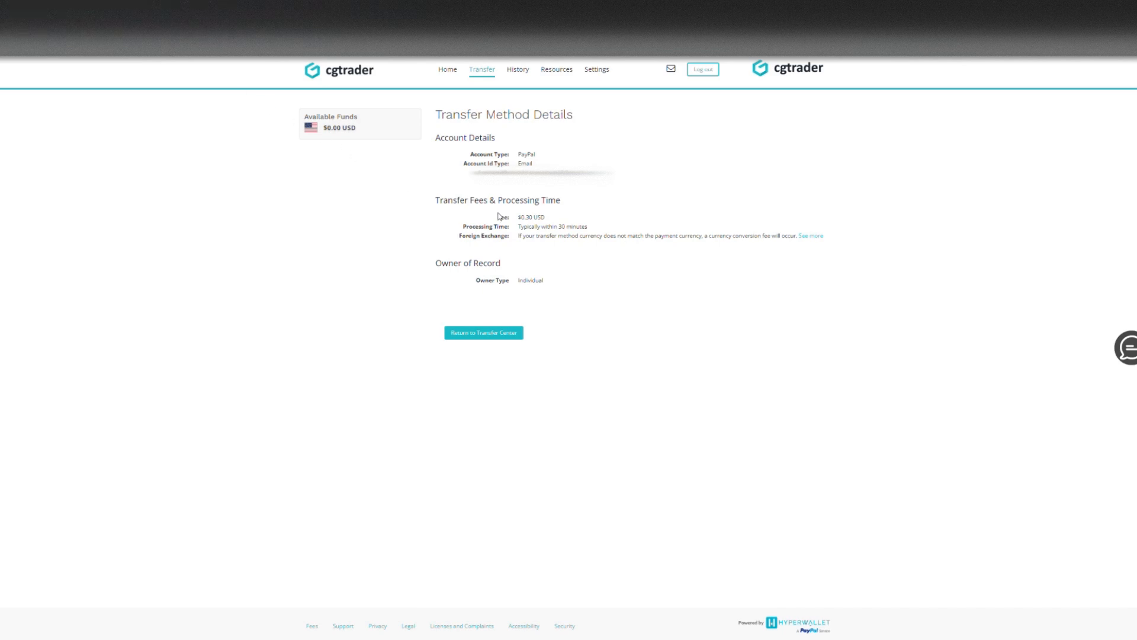
{"action": "mouse_move", "coordinate": [552, 204]}
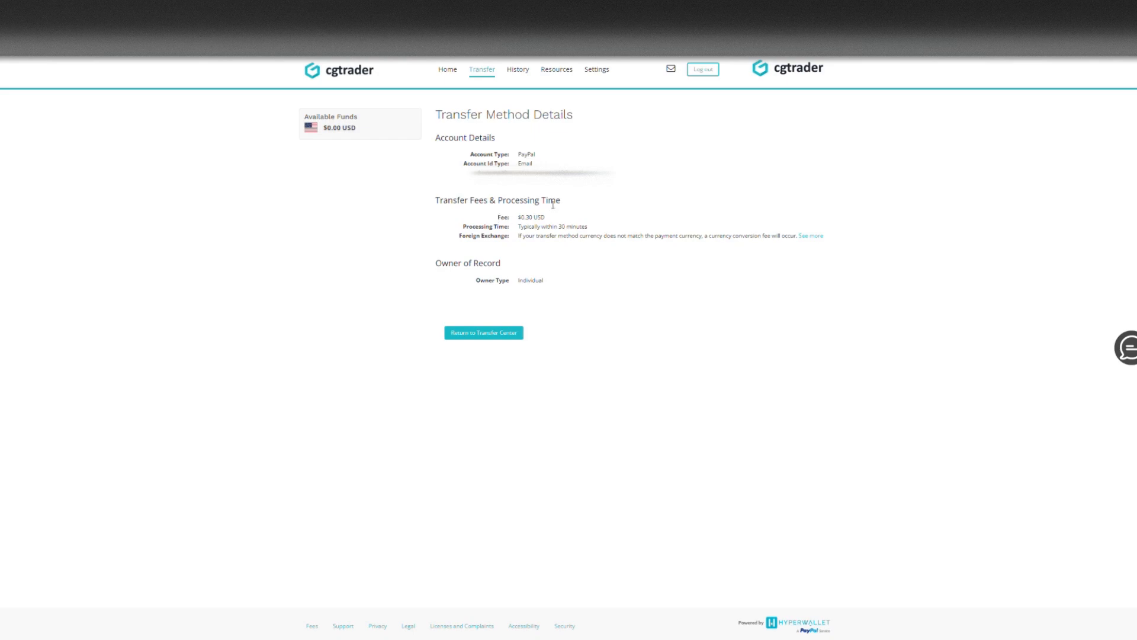